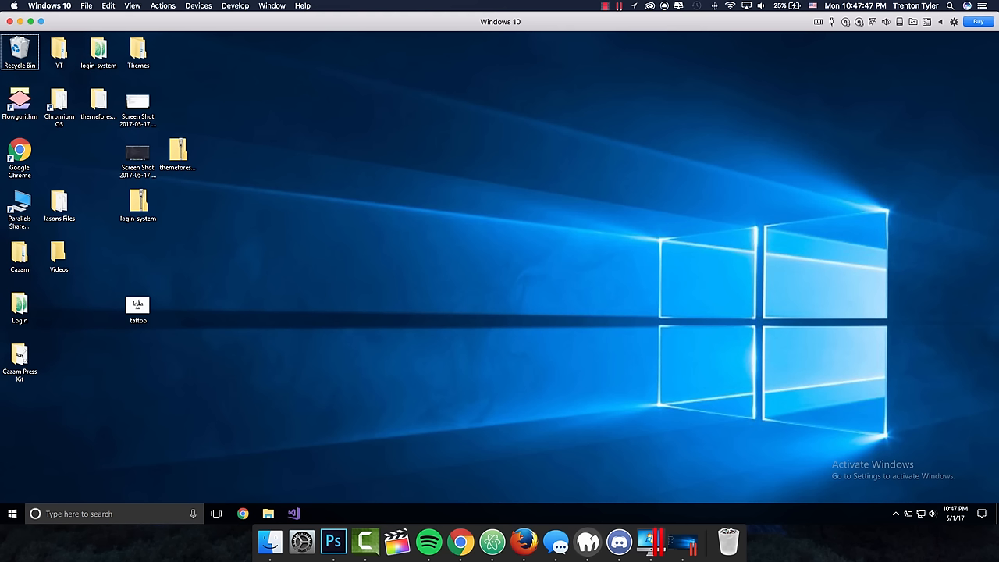
mouse_move(478, 164)
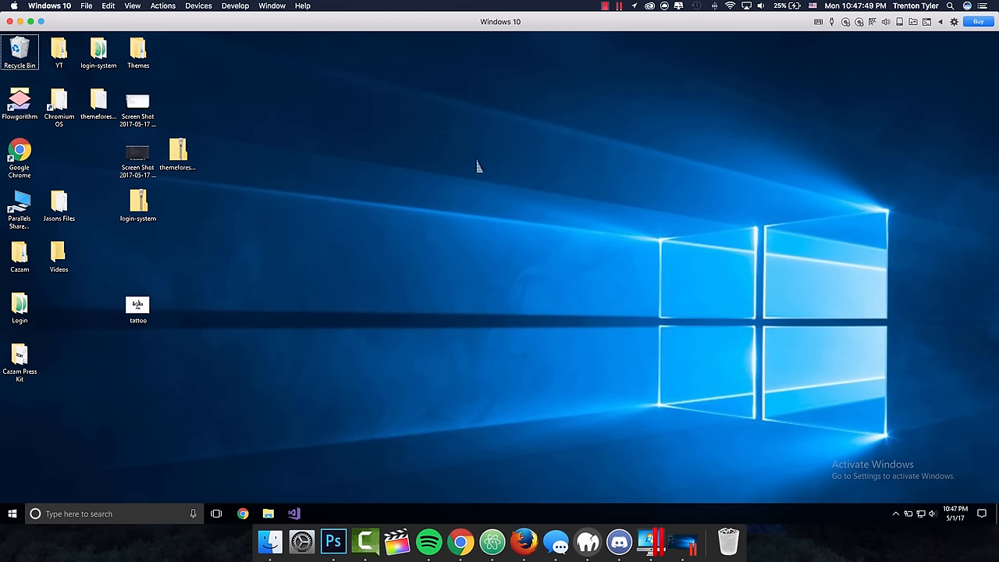
mouse_move(487, 178)
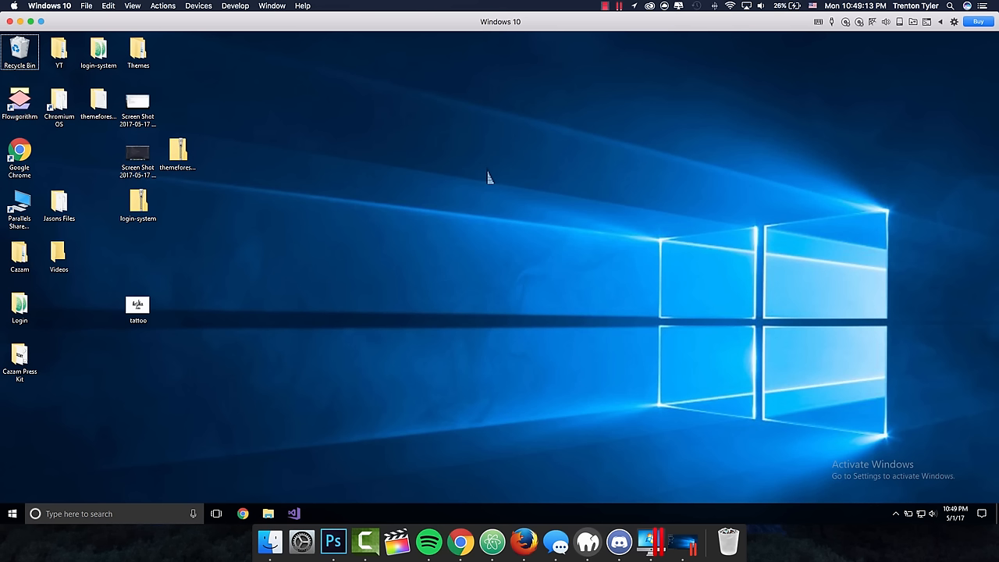
mouse_move(434, 181)
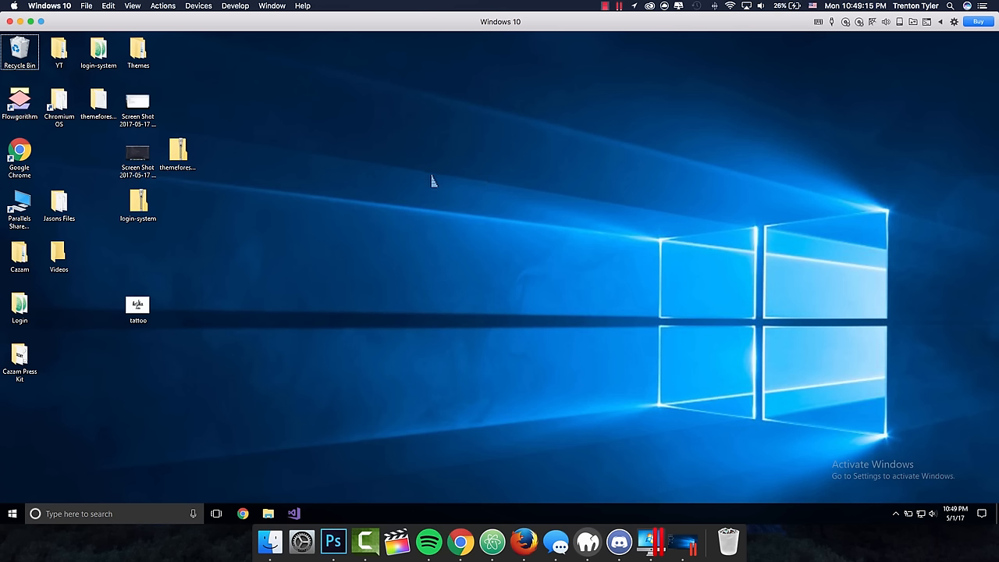
mouse_move(461, 306)
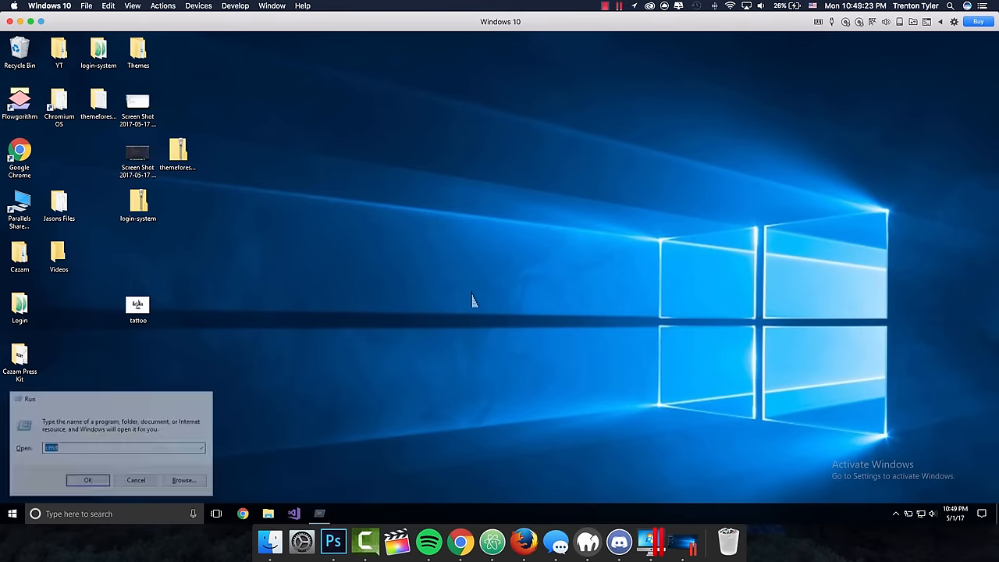
- Launch Command Prompt and run the shutdown command to bring up the Remote Shutdown Dialog
click(87, 479)
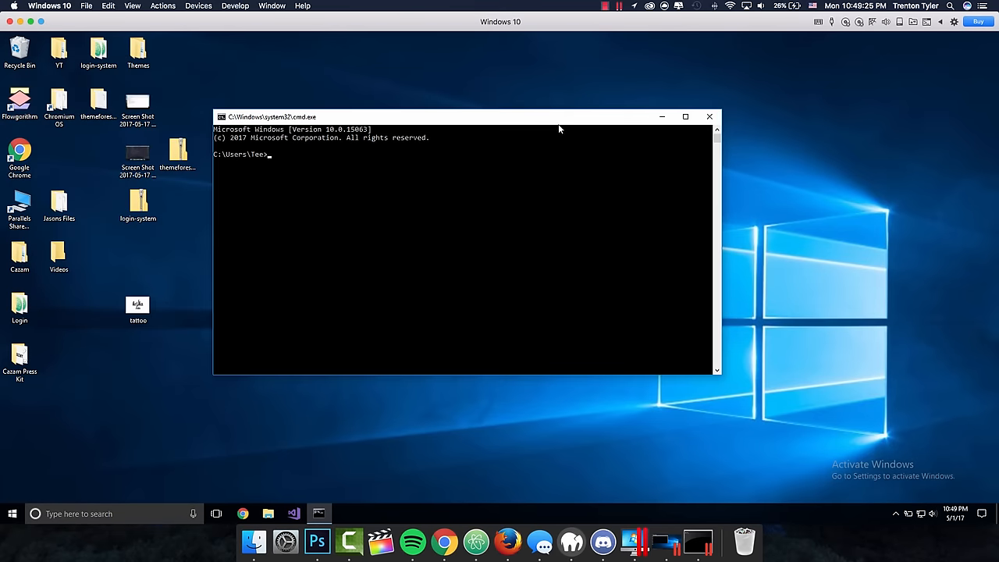
mouse_move(342, 212)
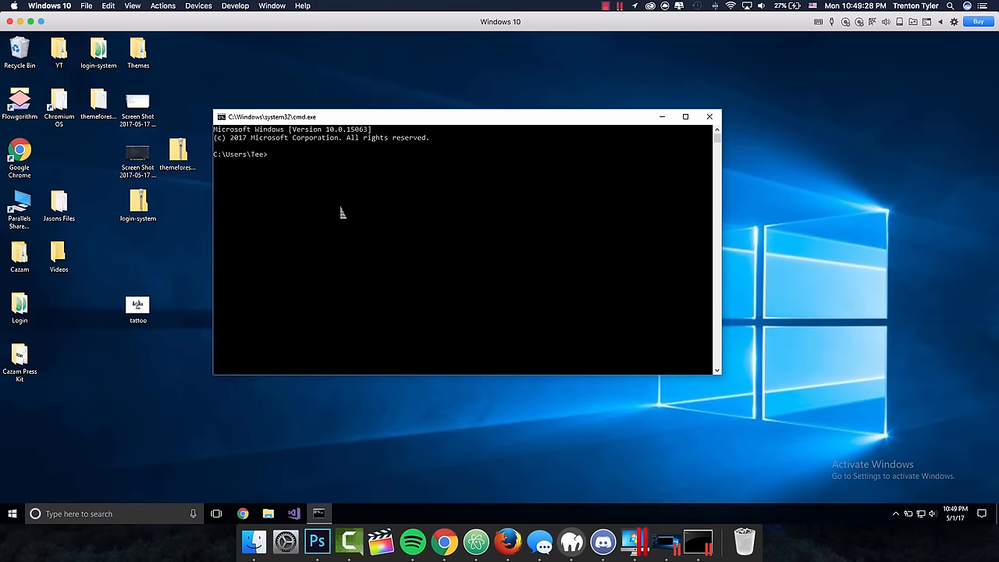
text(shutdown)
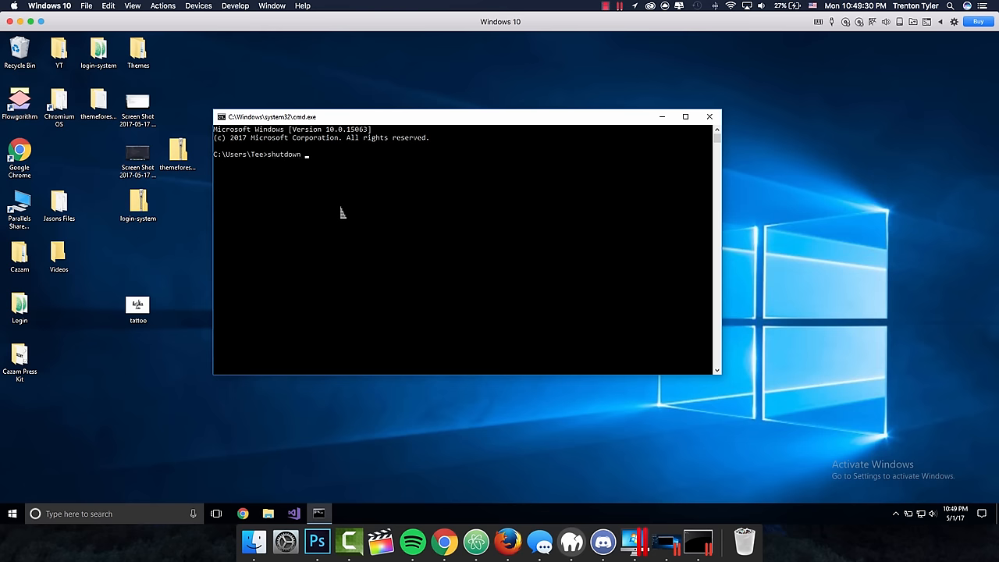
key(enter)
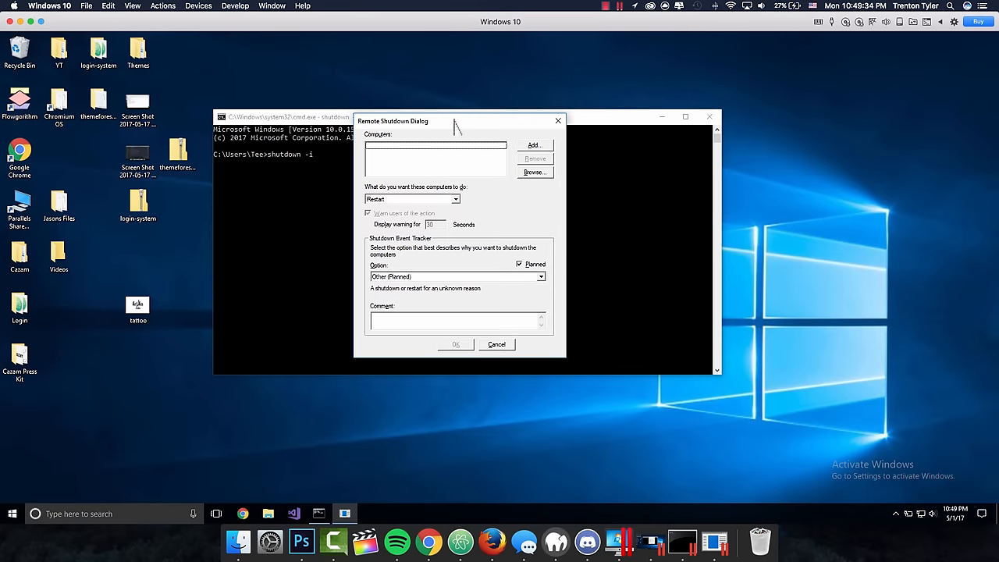
mouse_move(421, 160)
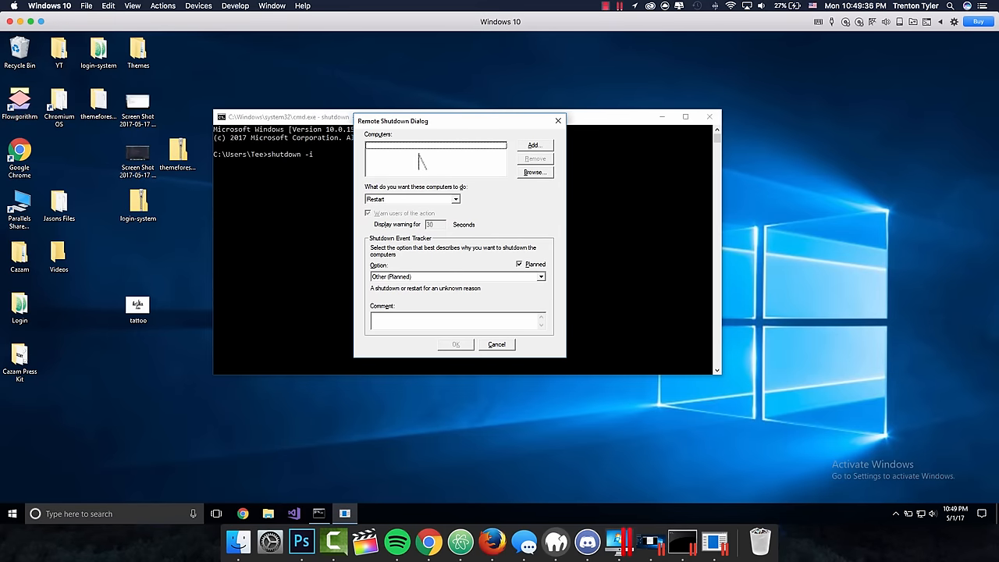
mouse_move(409, 170)
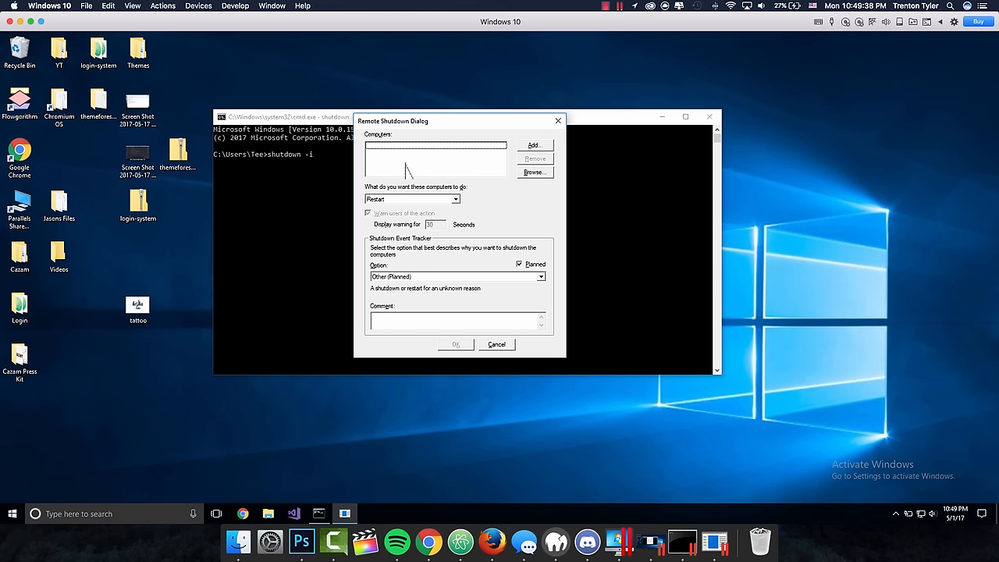
mouse_move(547, 159)
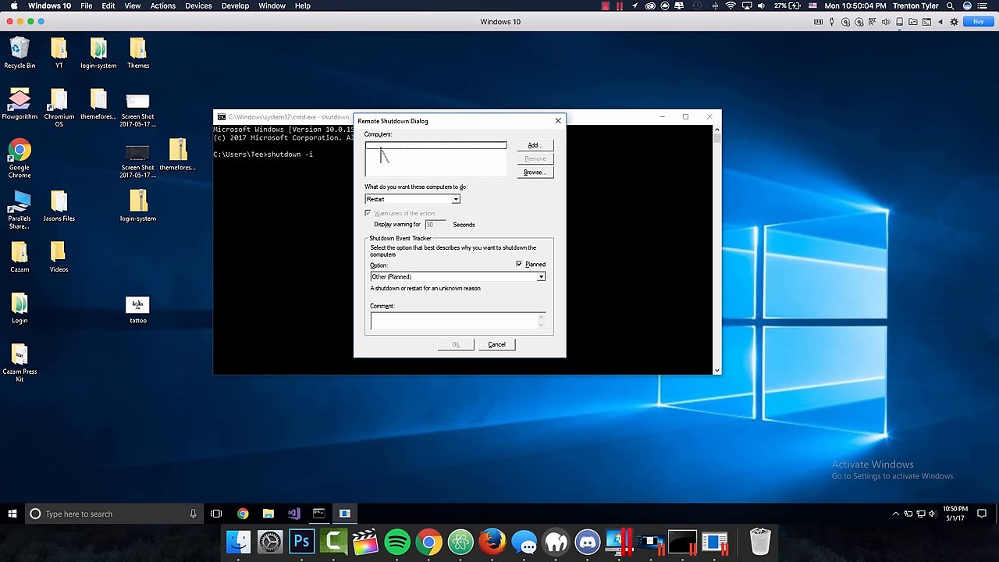
mouse_move(466, 153)
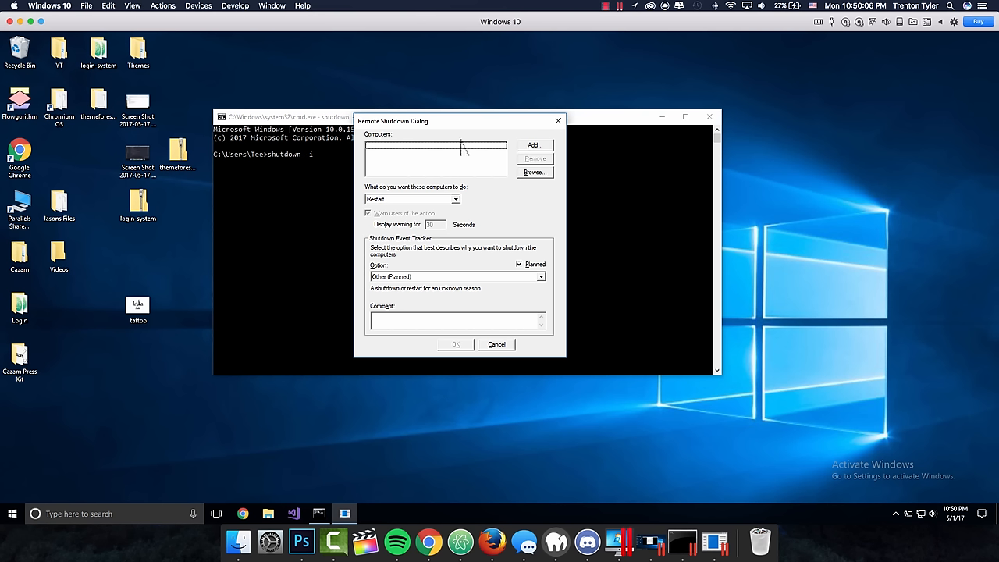
mouse_move(518, 200)
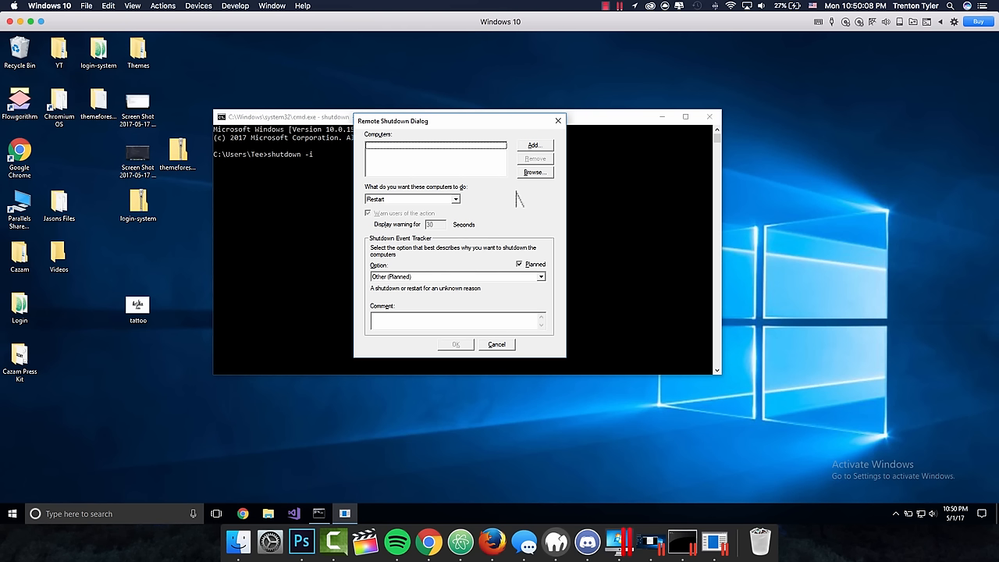
mouse_move(743, 123)
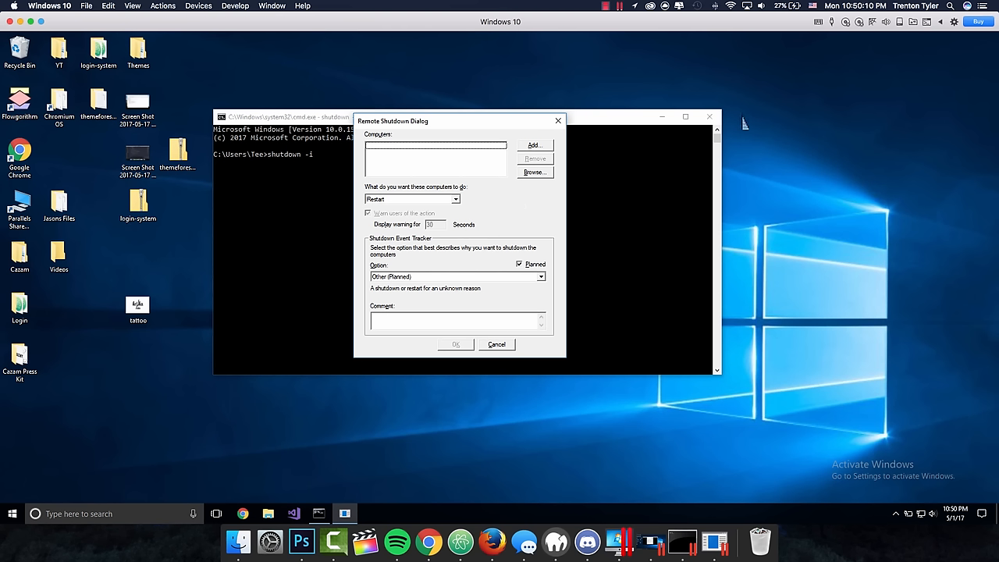
mouse_move(562, 164)
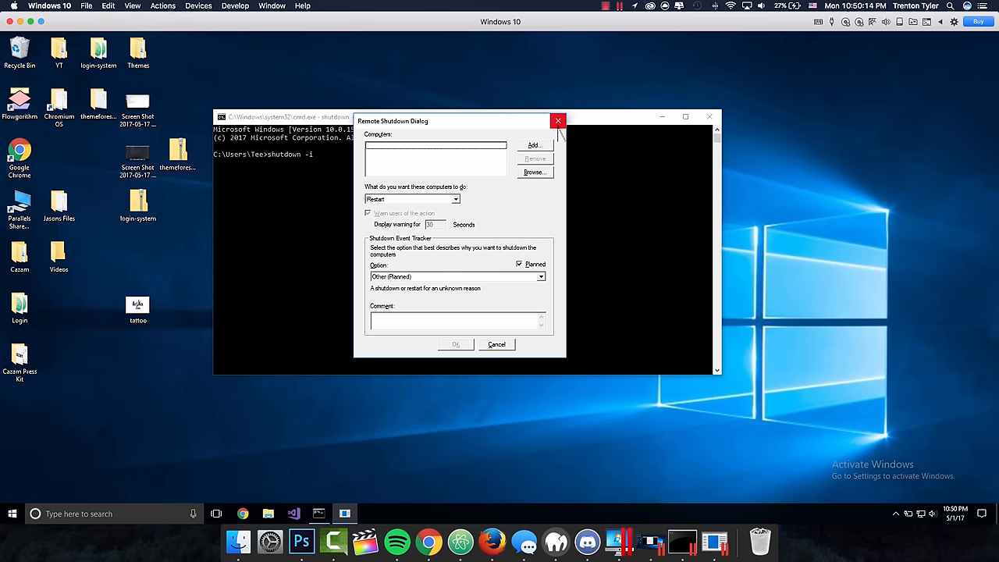
- Dismiss the Remote Shutdown Dialog unchanged, returning to a fresh prompt
click(559, 120)
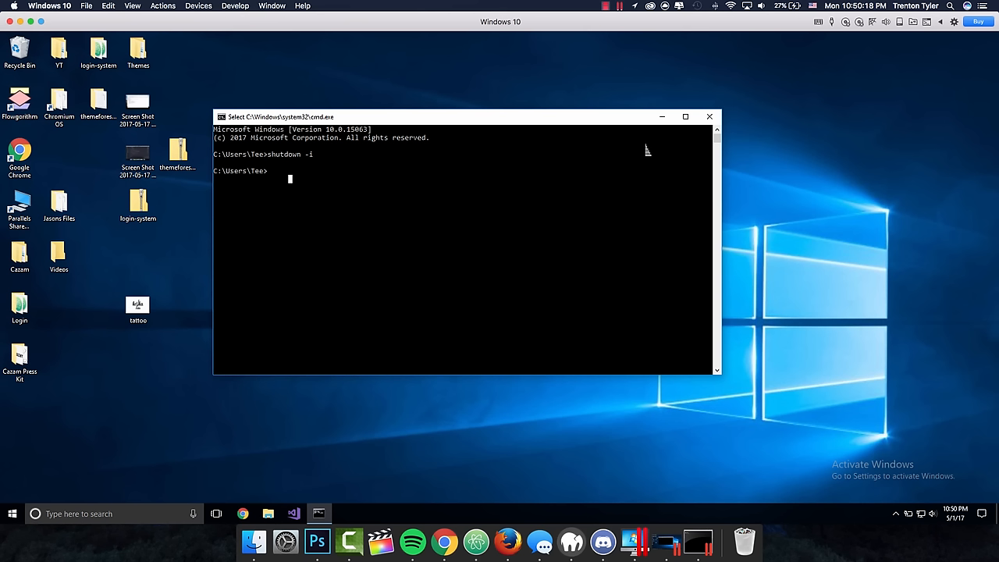
mouse_move(484, 165)
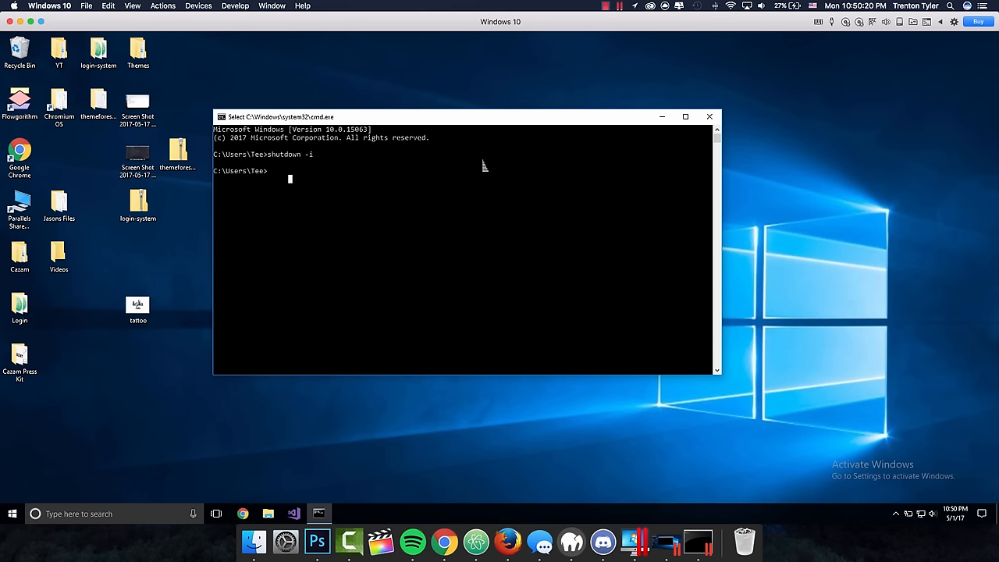
- List the ARP table with arp -a, then enter shutdown -i to reopen the Remote Shutdown Dialog
text(arp)
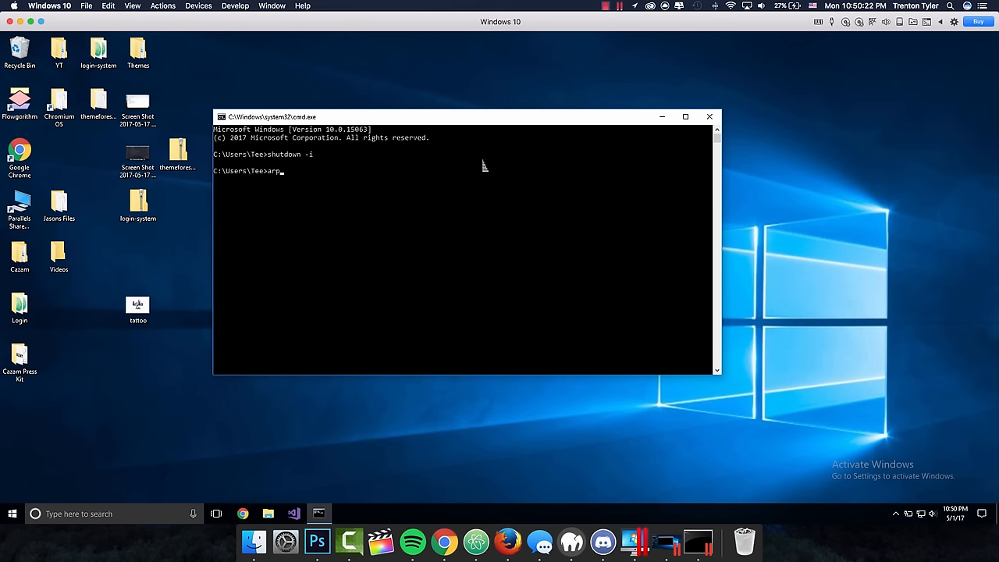
text(-a)
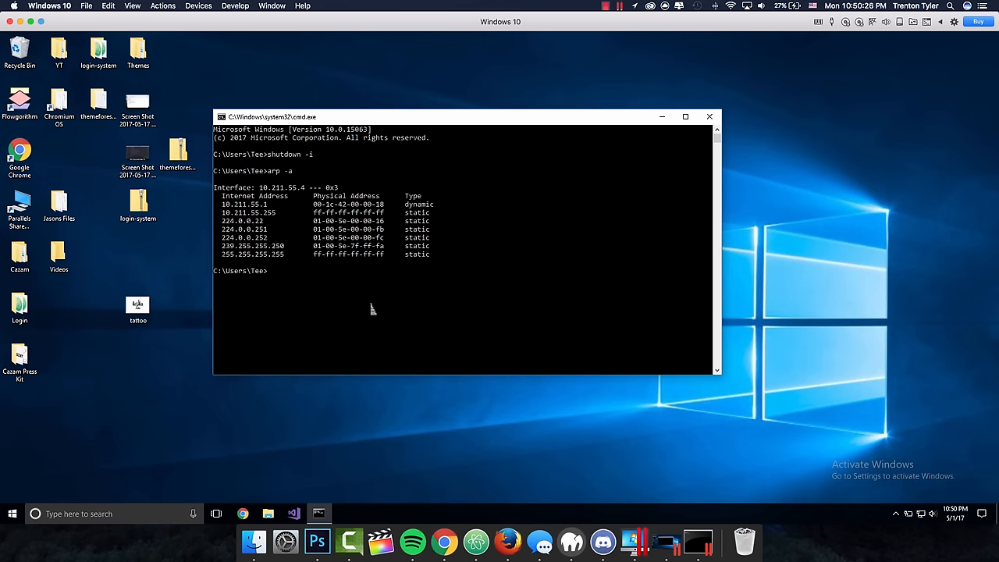
mouse_move(328, 256)
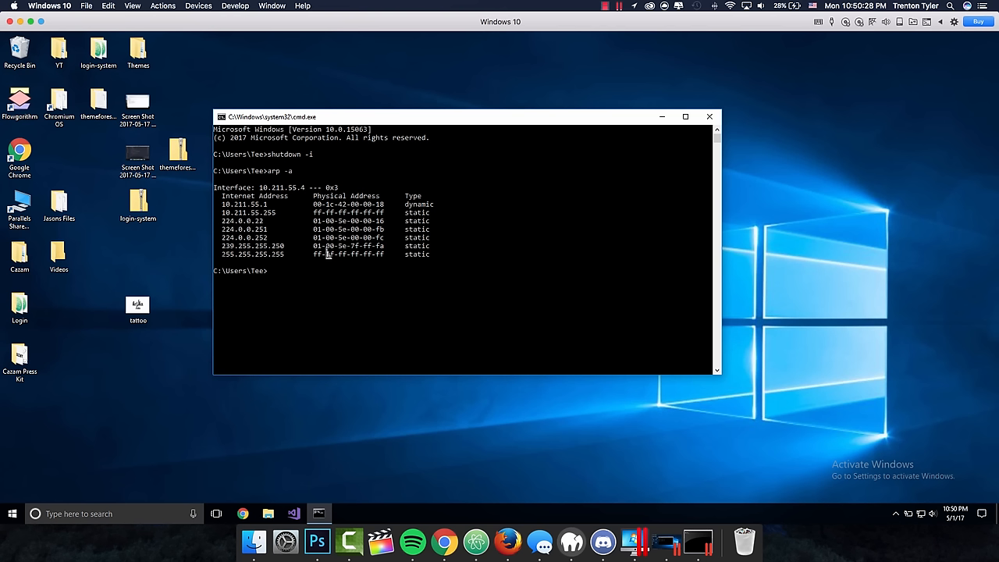
mouse_move(431, 343)
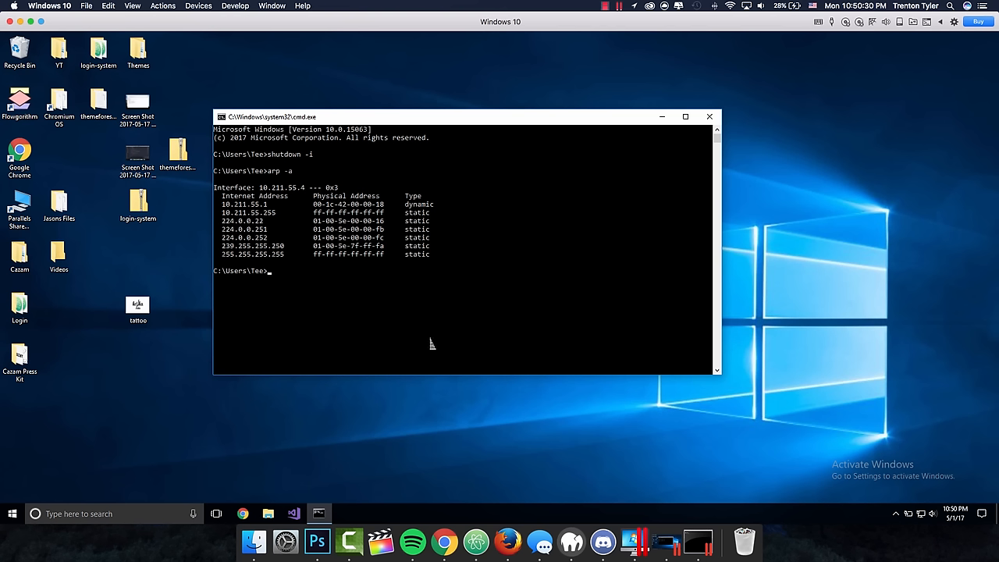
mouse_move(577, 334)
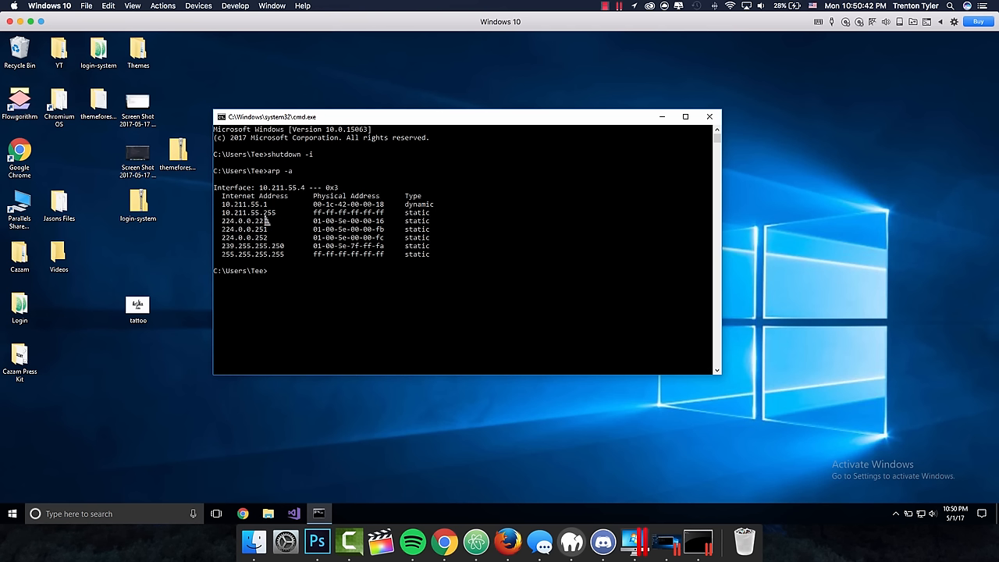
mouse_move(345, 283)
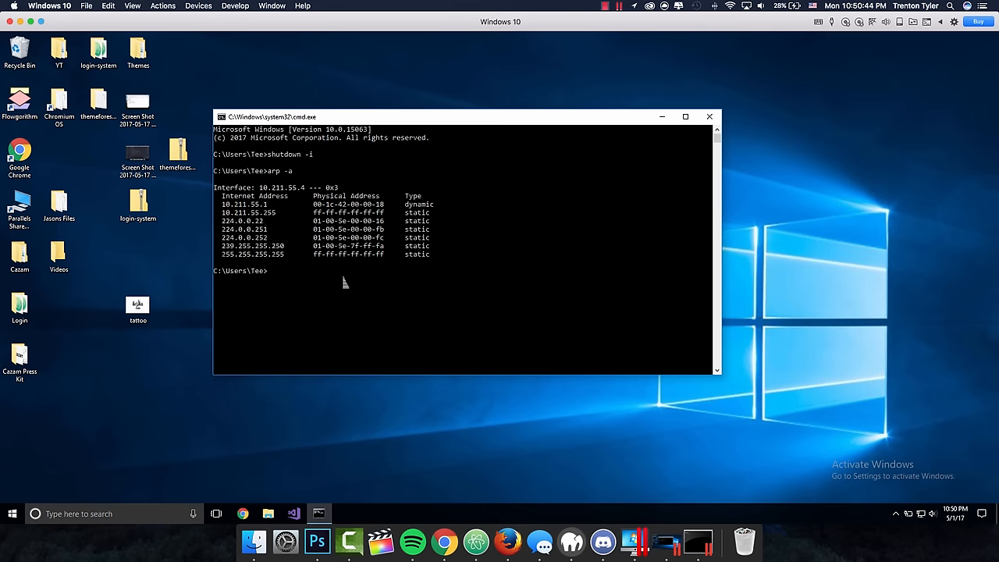
text(shutdown -i)
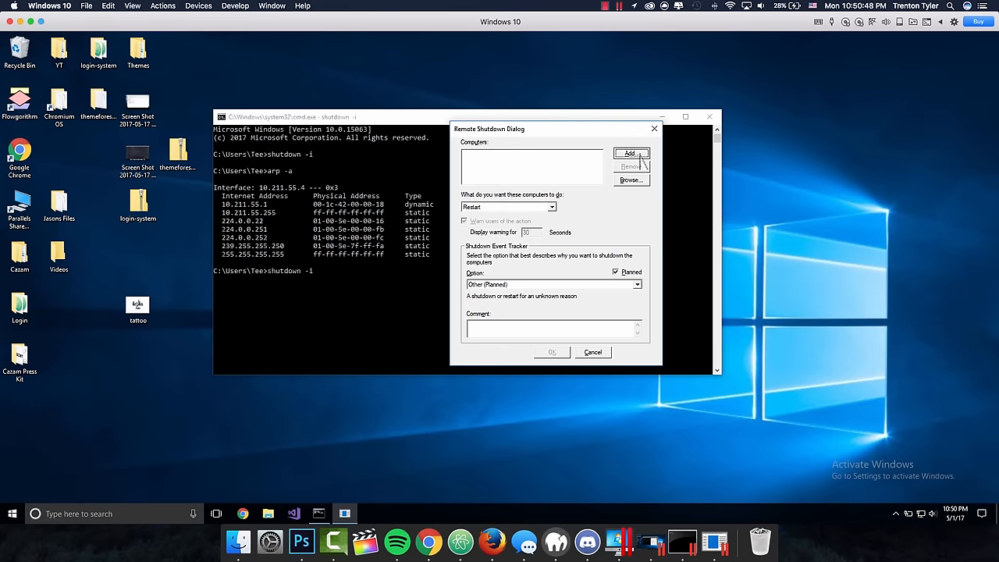
- Add computer 10.211.55.1 to the Remote Shutdown Dialog's target list
click(631, 153)
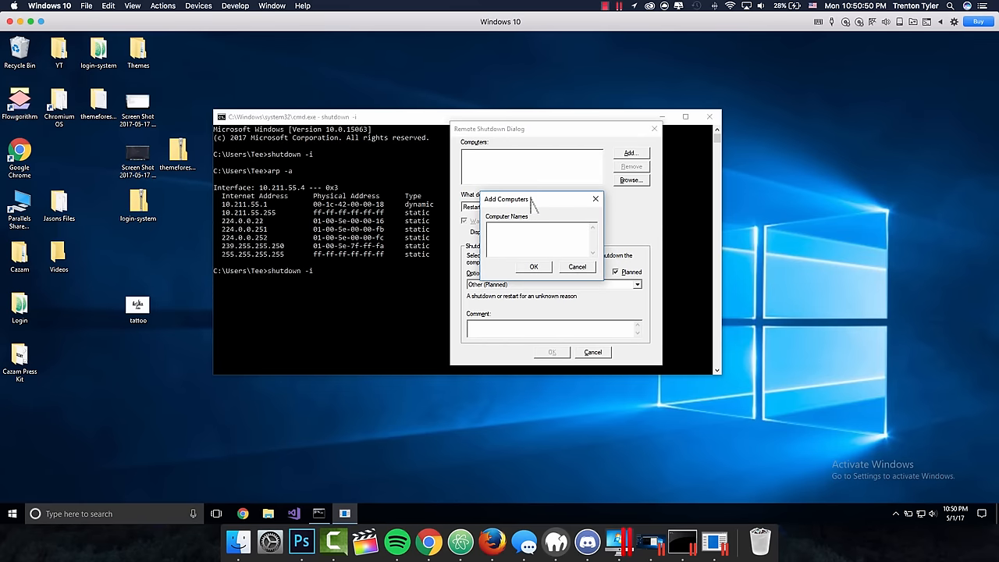
text(10.211.55.1)
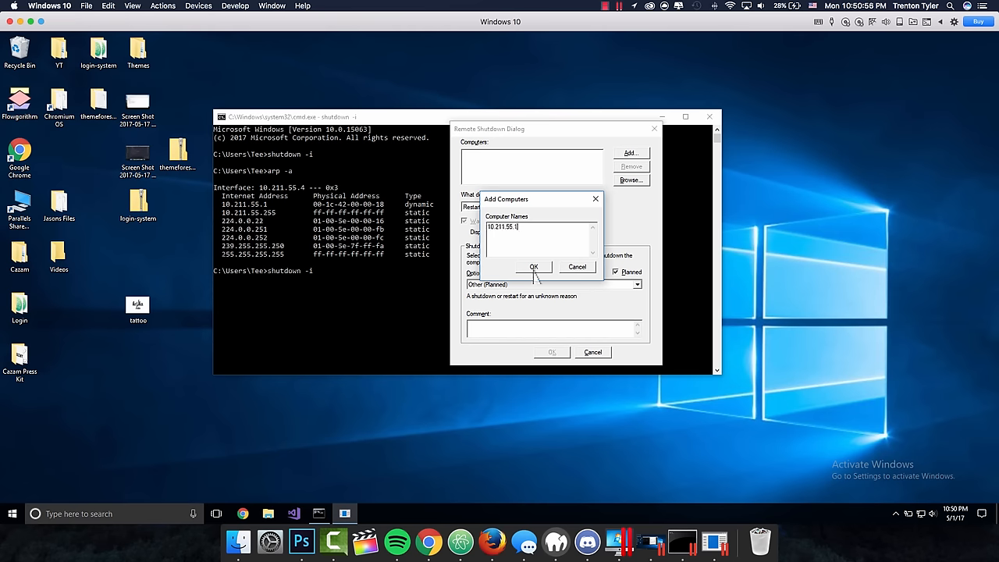
click(534, 265)
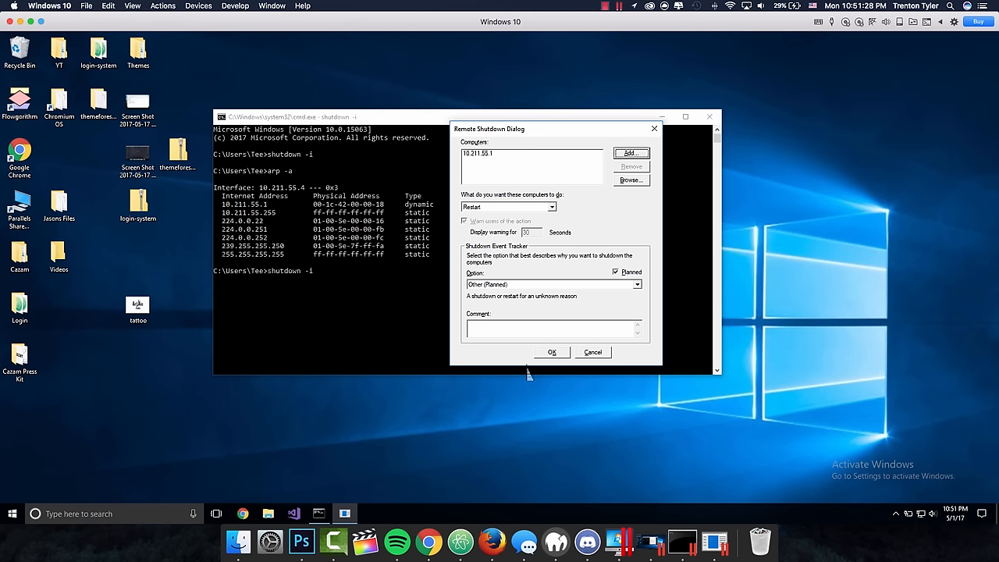
mouse_move(556, 215)
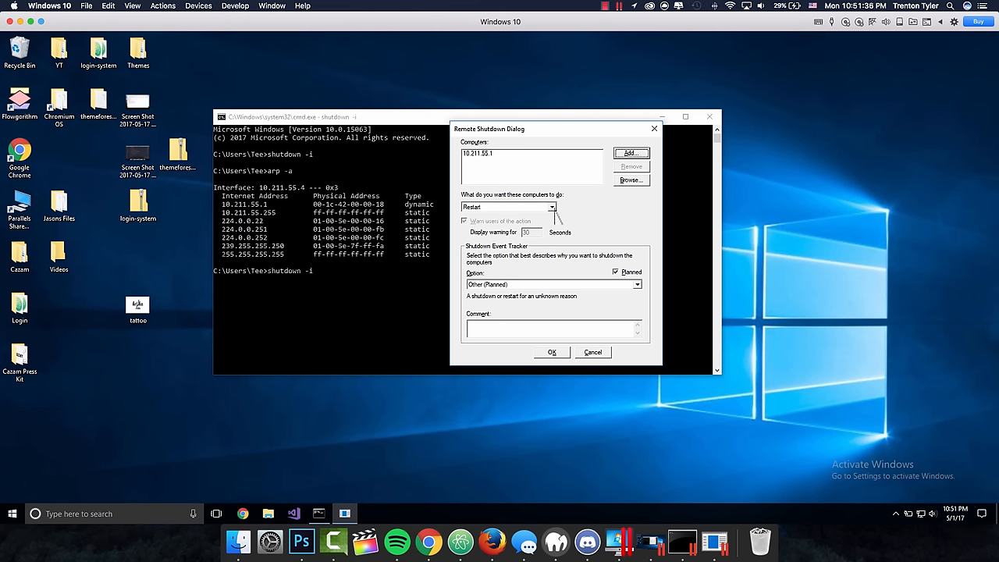
- Choose the Shutdown action, enter a comment starting 'Ran', and submit the request for 10.211.55.1
click(507, 206)
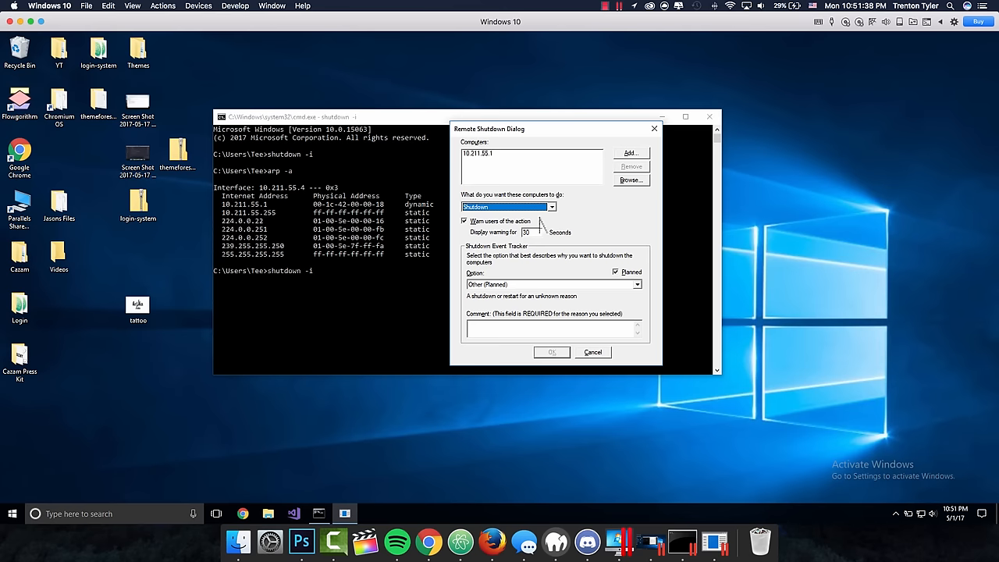
click(554, 285)
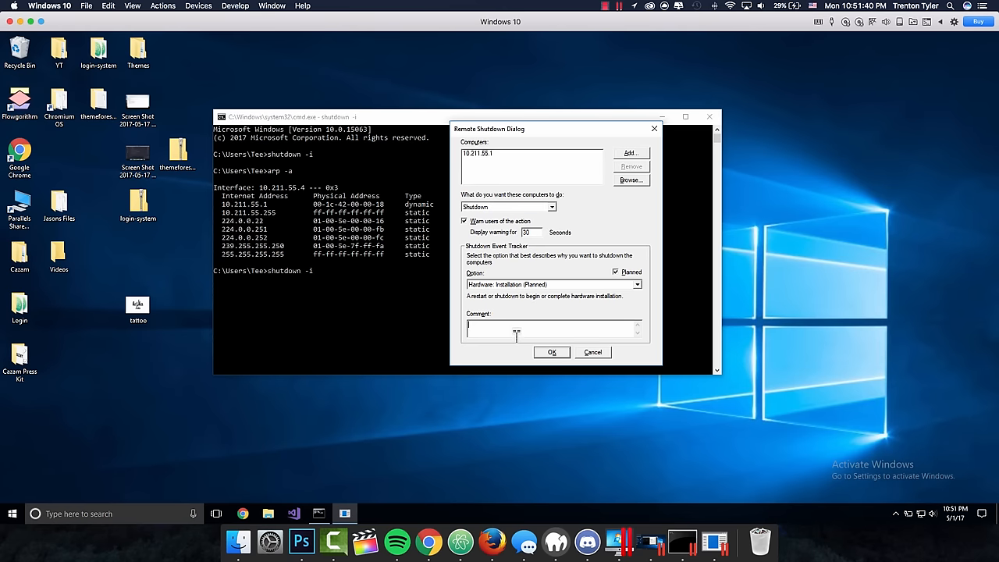
text(Random comment)
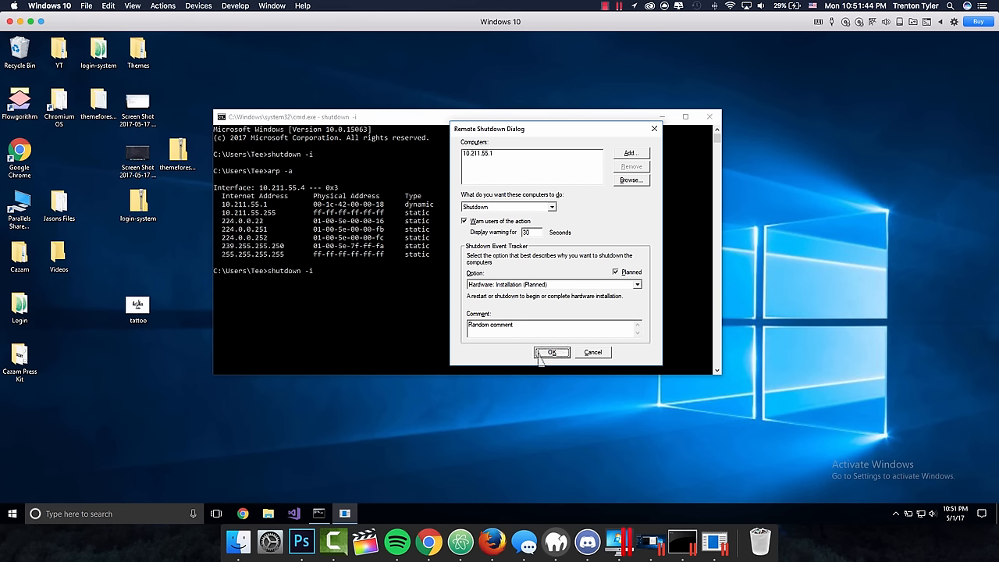
mouse_move(546, 172)
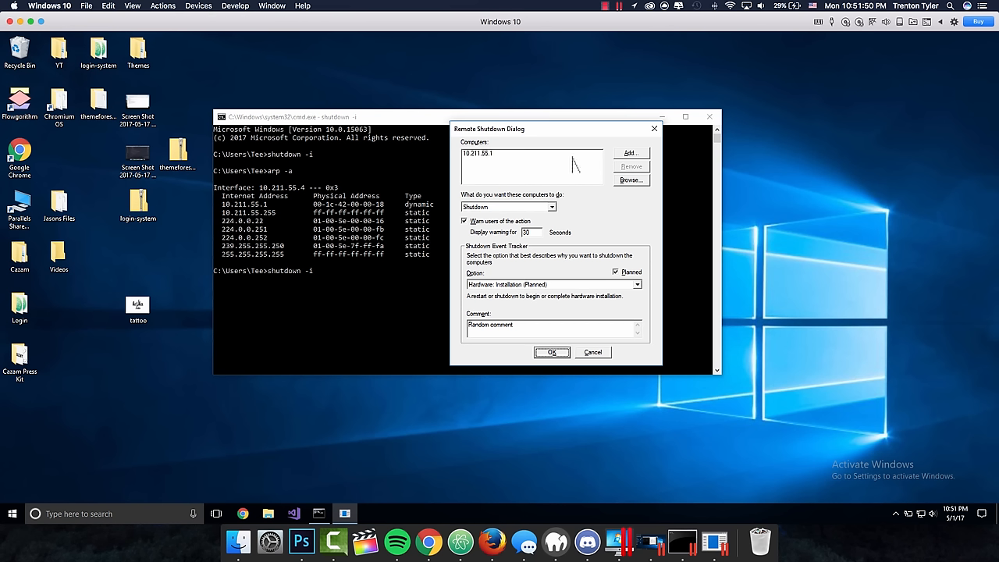
mouse_move(553, 131)
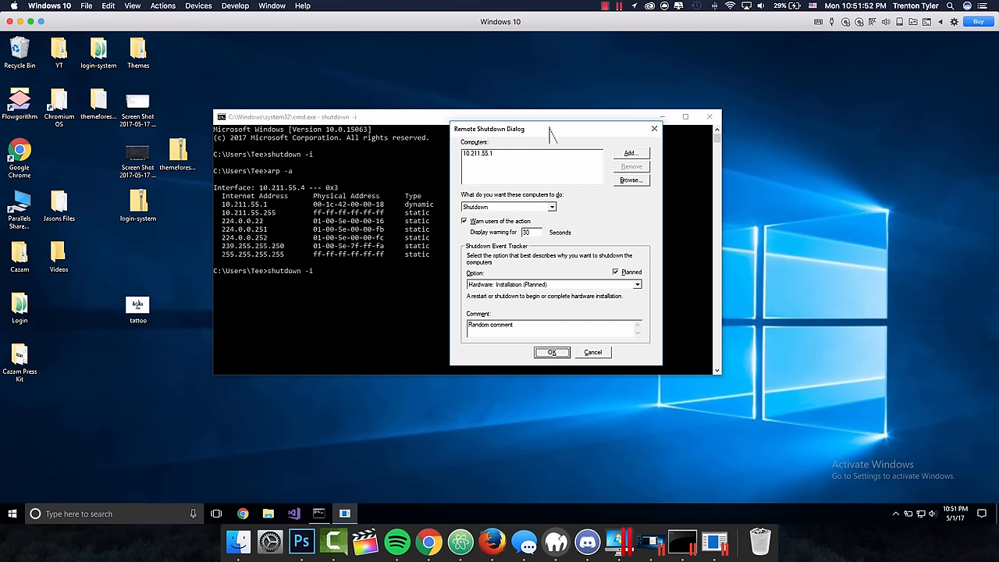
mouse_move(599, 216)
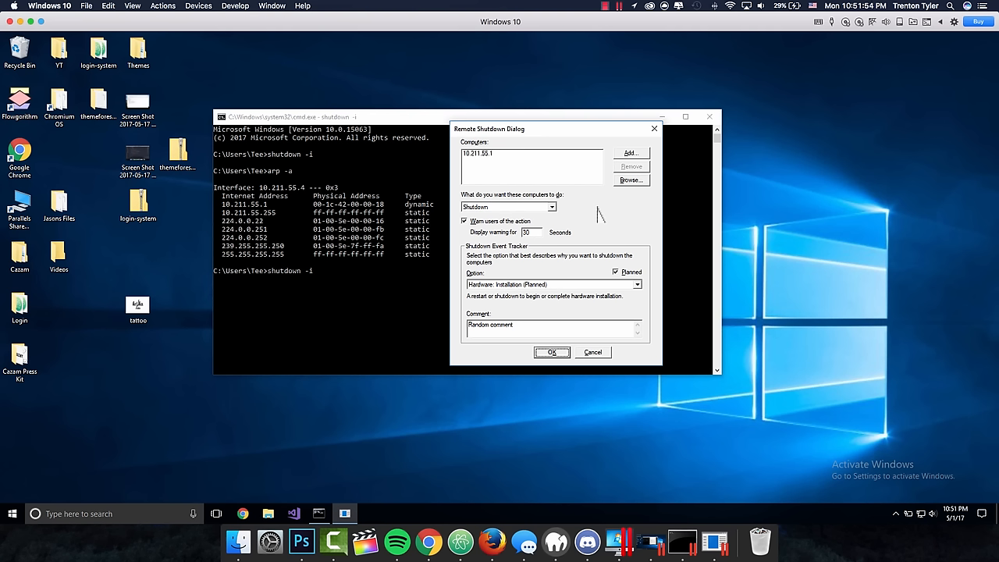
mouse_move(601, 309)
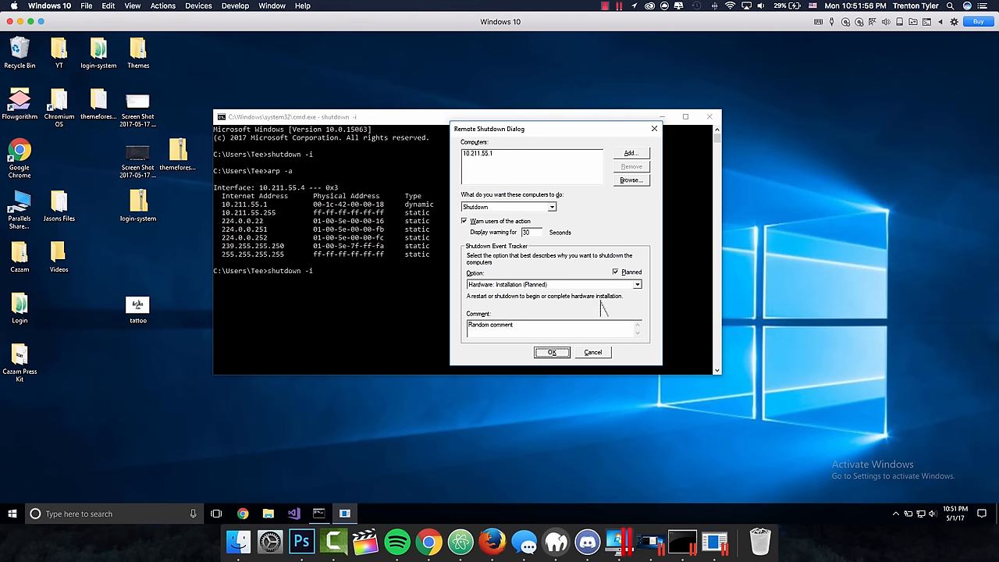
mouse_move(445, 328)
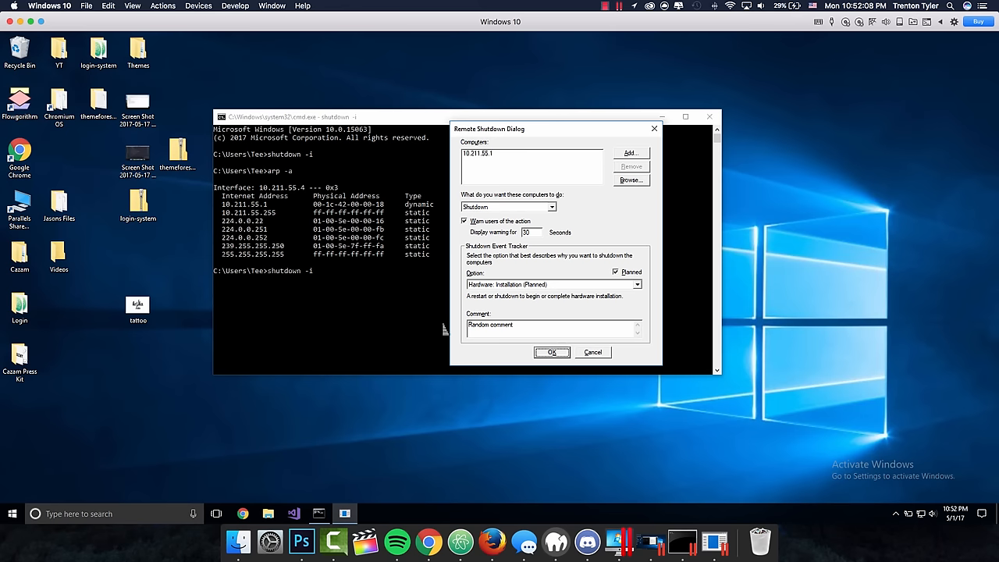
click(553, 353)
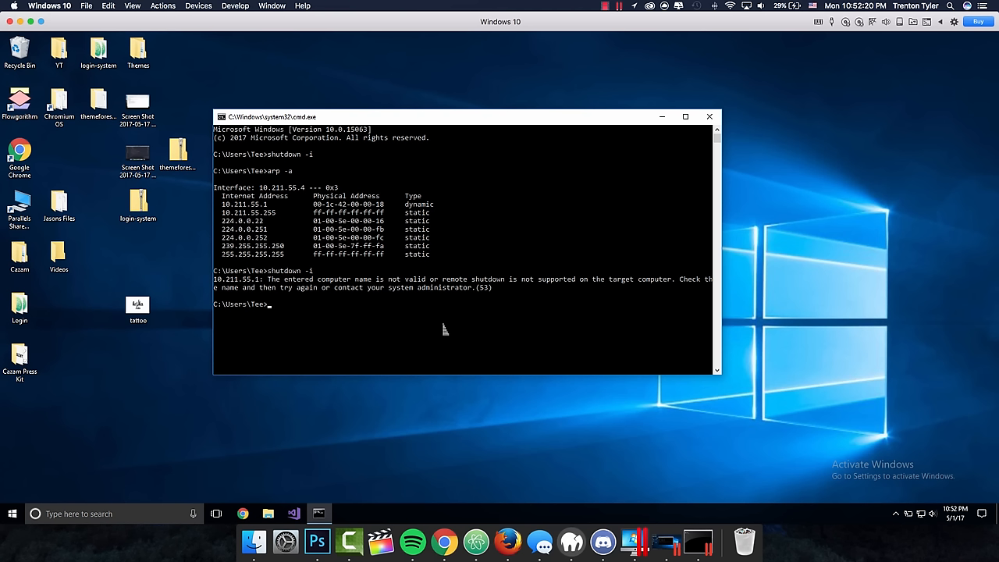
mouse_move(436, 331)
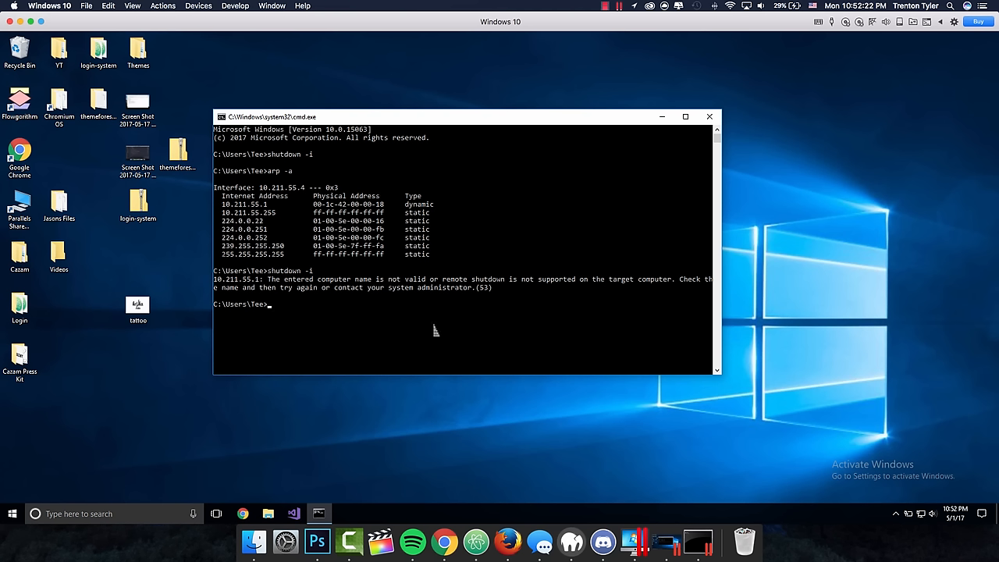
mouse_move(556, 312)
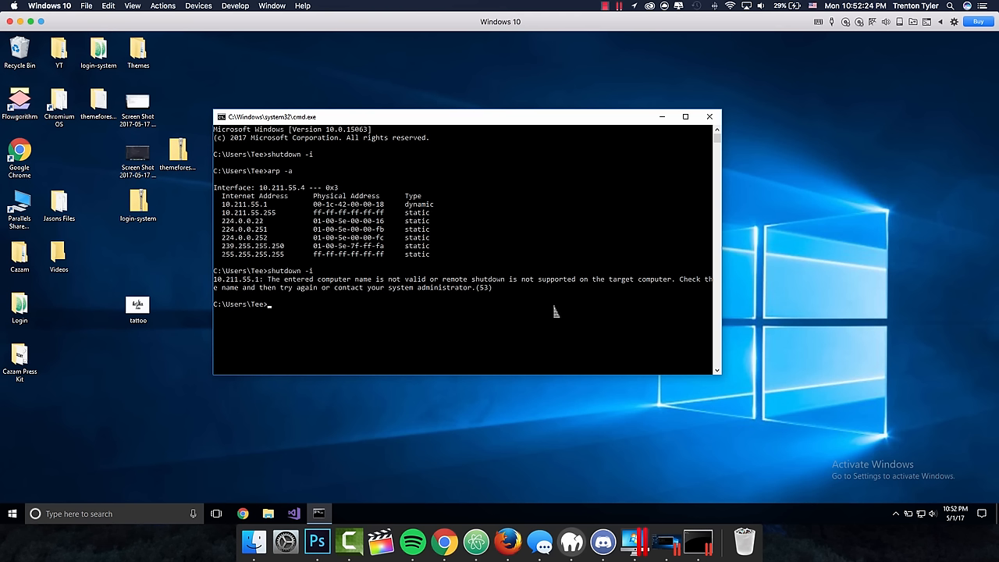
mouse_move(439, 295)
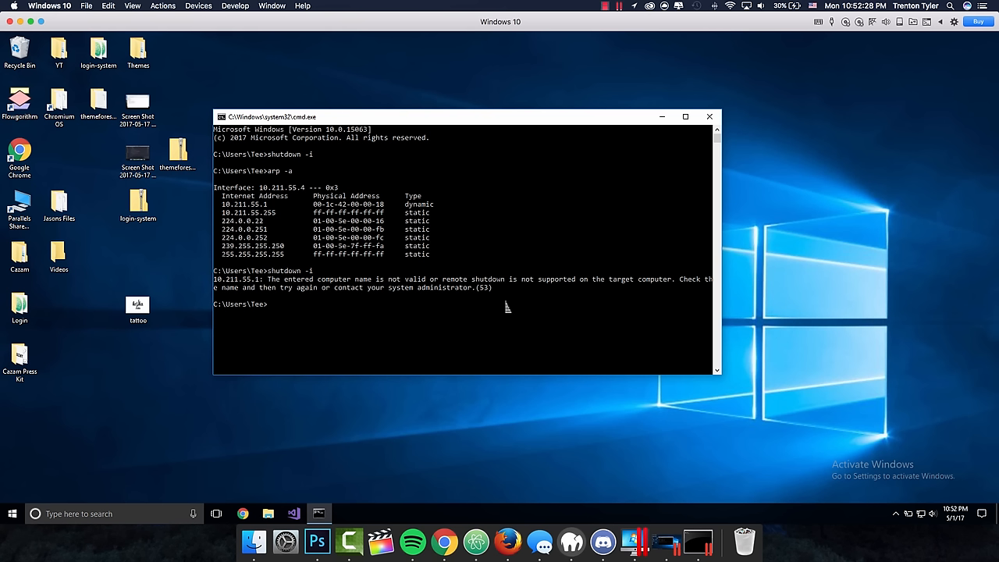
mouse_move(693, 312)
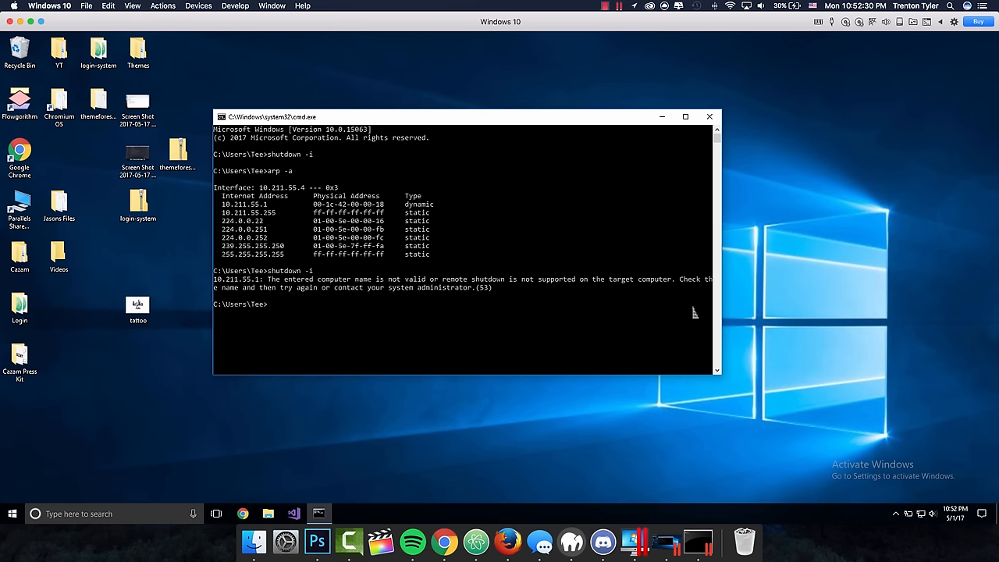
mouse_move(603, 336)
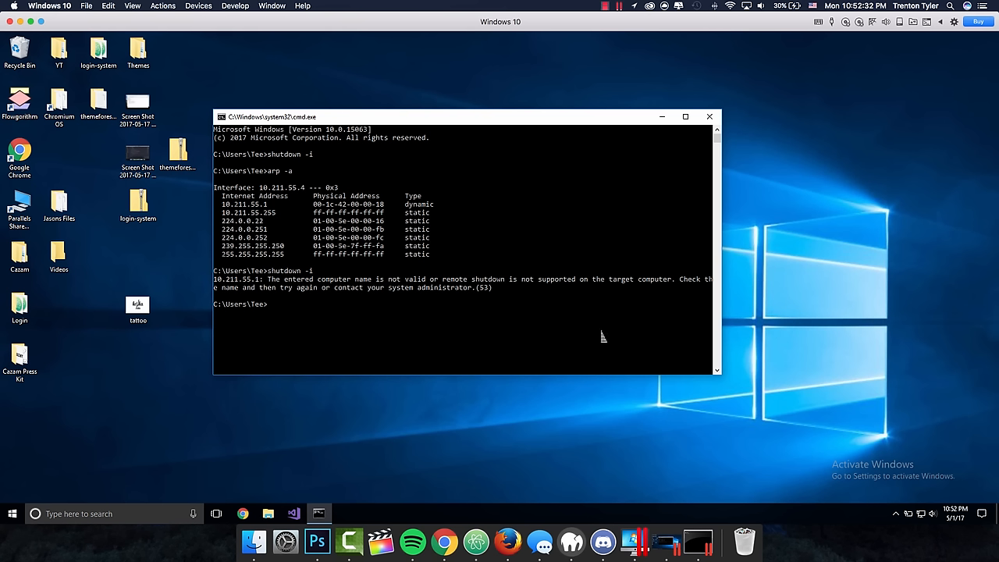
- Run shutdown -i again to reopen an empty Remote Shutdown Dialog
text(shutdown -)
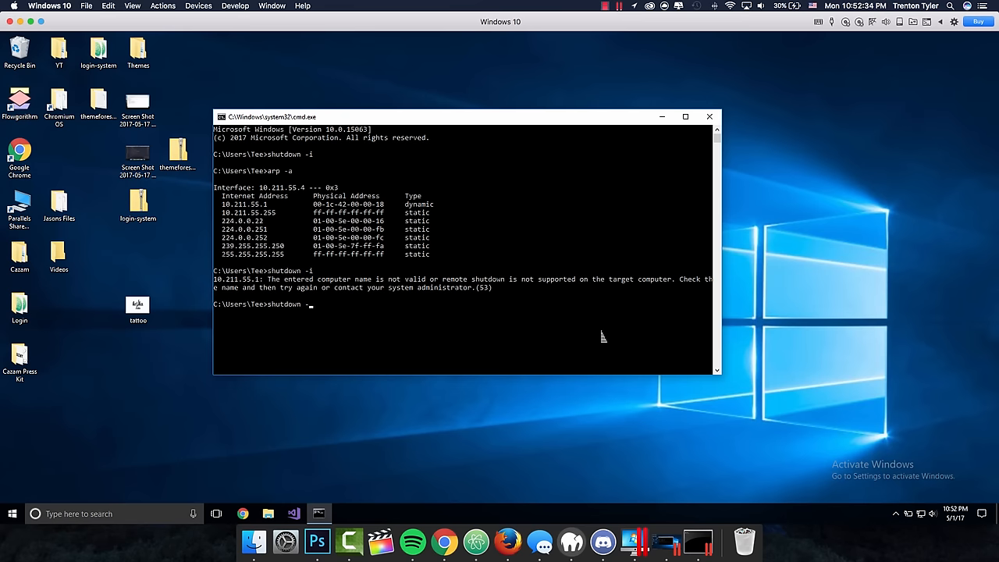
key(enter)
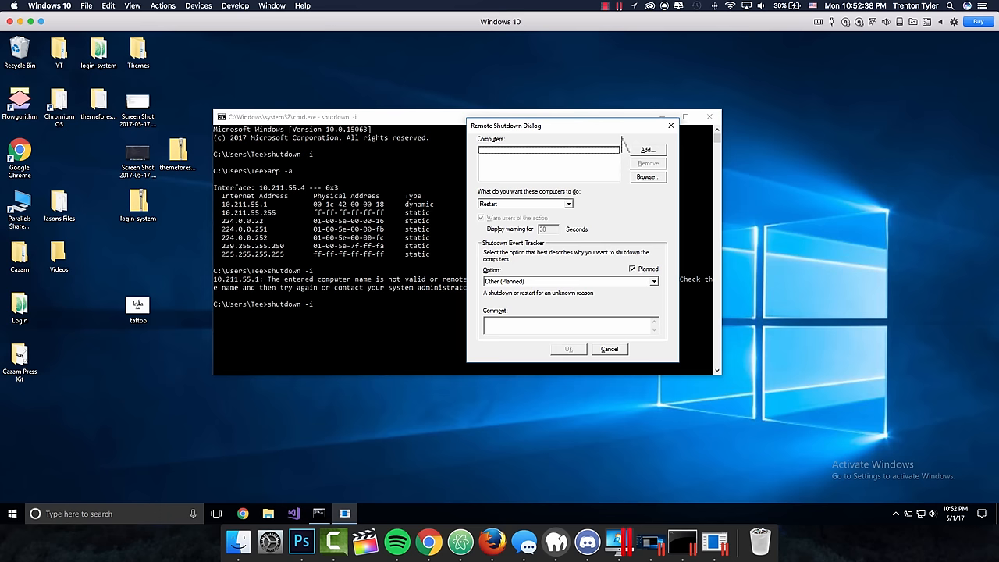
- Target 127.0.0.1 for shutdown with reason Hardware: Maintenance (Planned) and a 'Subs...' comment
click(646, 150)
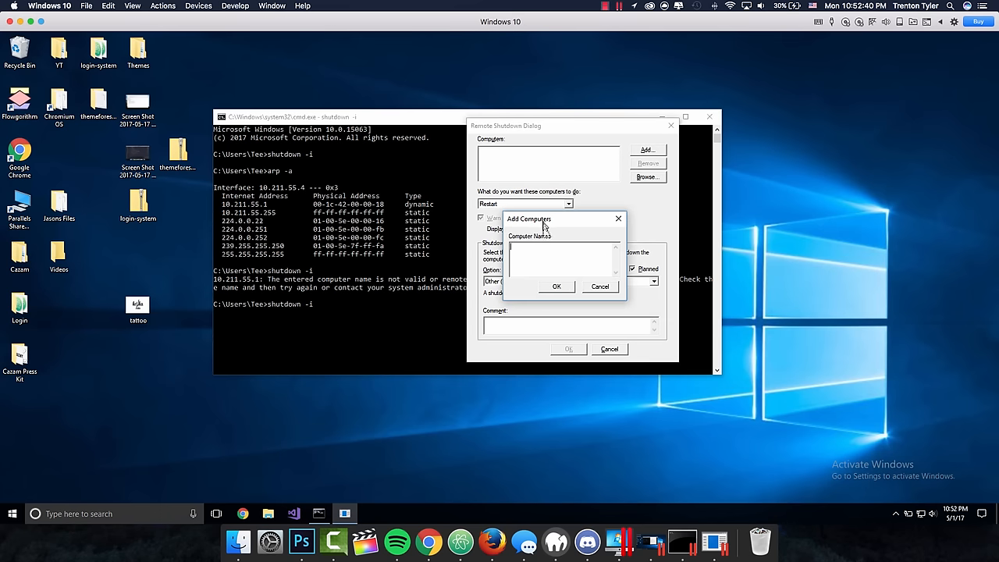
text(127.0.0.1)
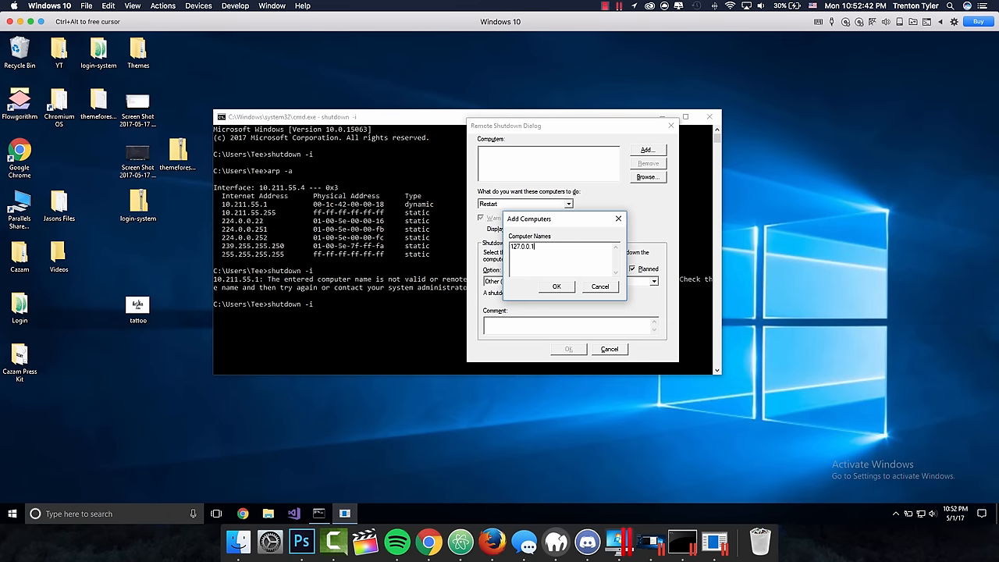
triple_click(519, 247)
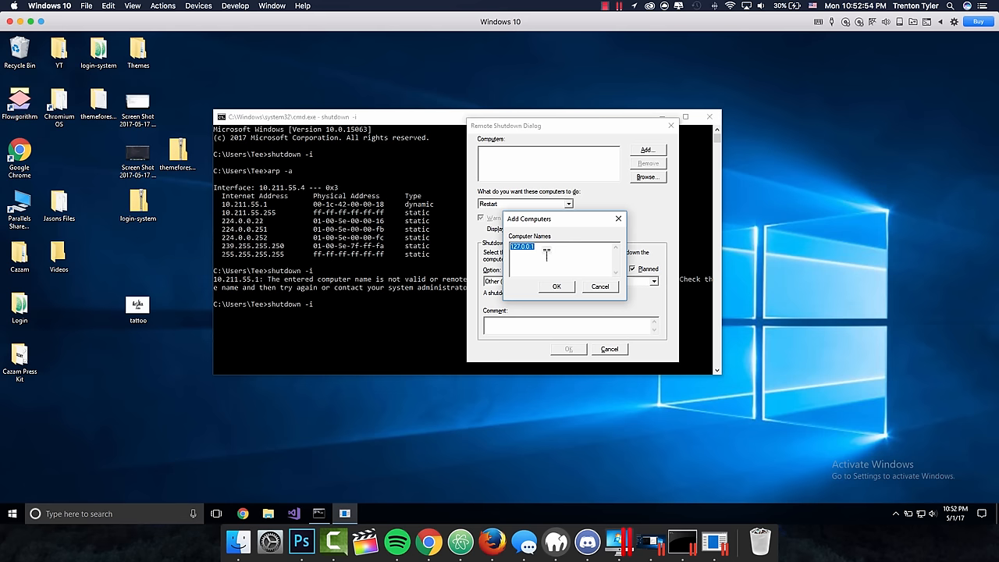
click(555, 287)
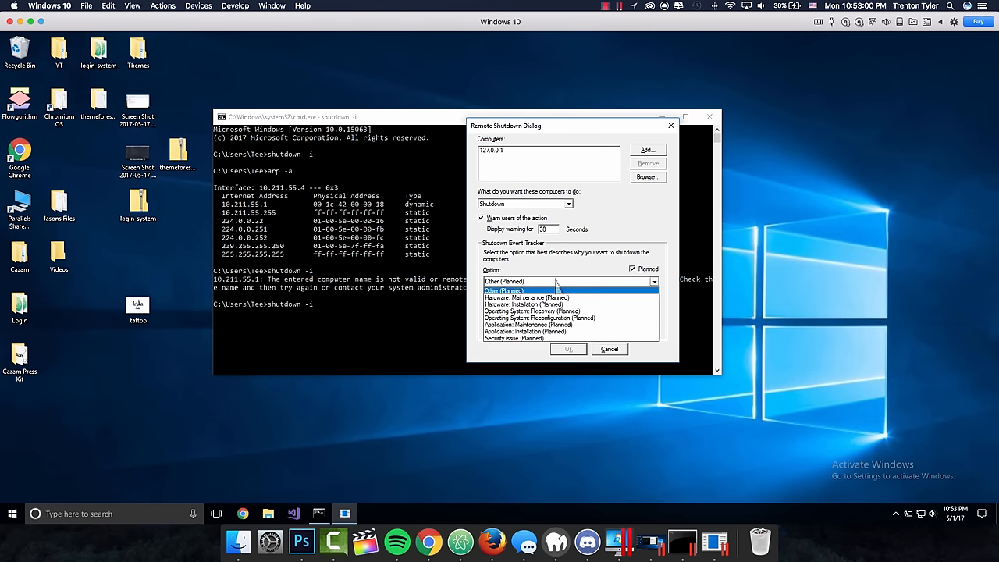
click(525, 297)
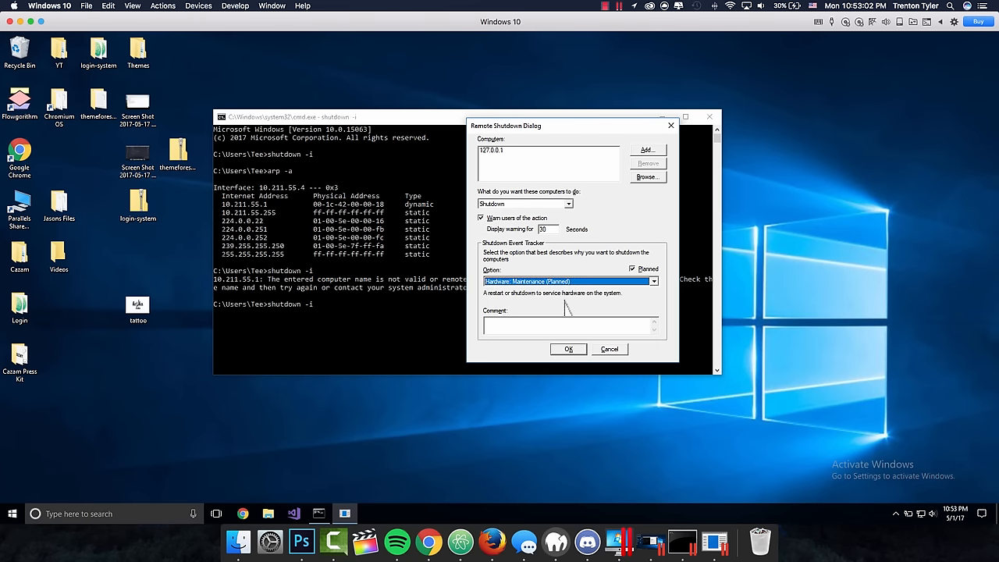
text(Subs)
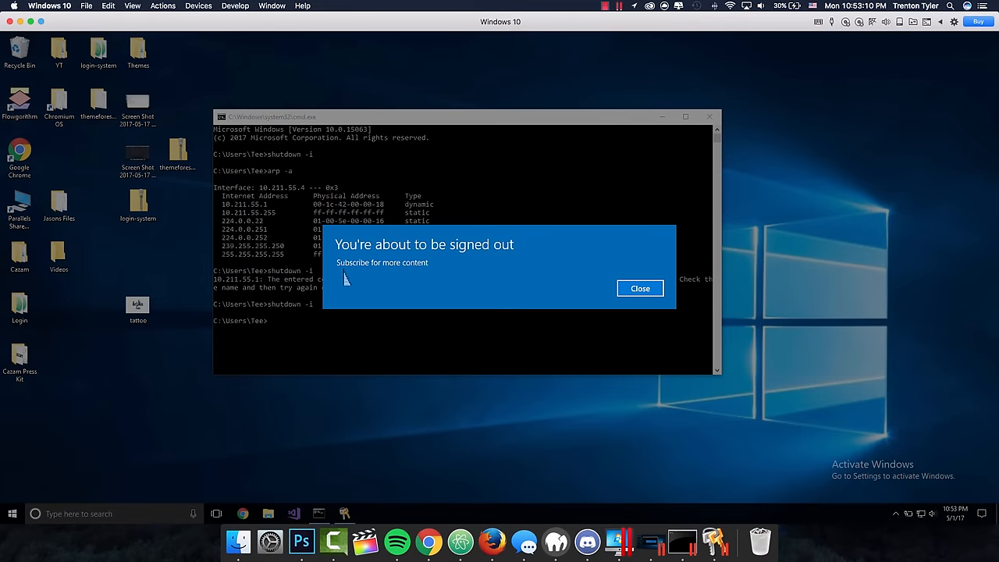
- Dismiss the 'You're about to be signed out' notice
click(640, 287)
text(shutdown /a)
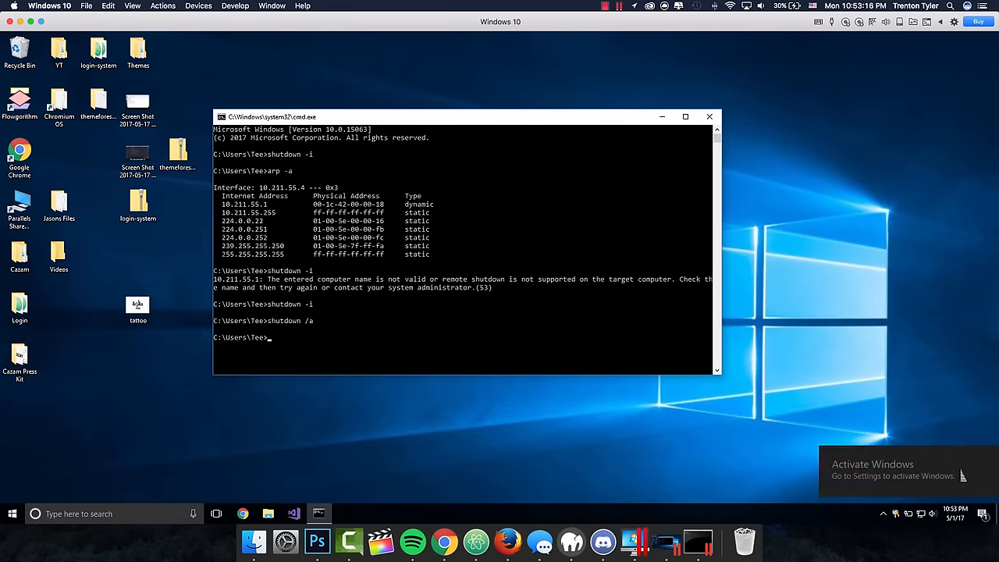
mouse_move(887, 484)
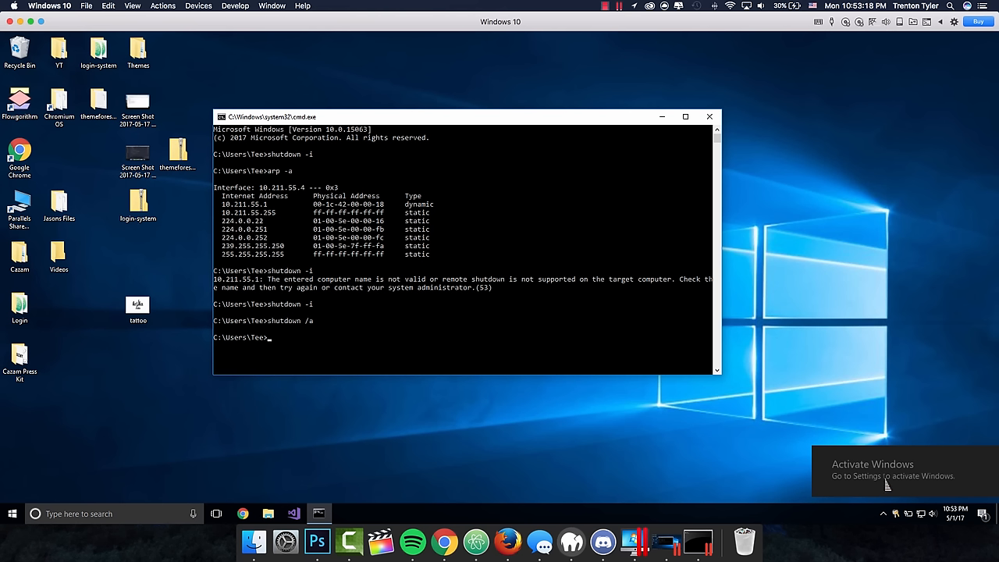
mouse_move(303, 351)
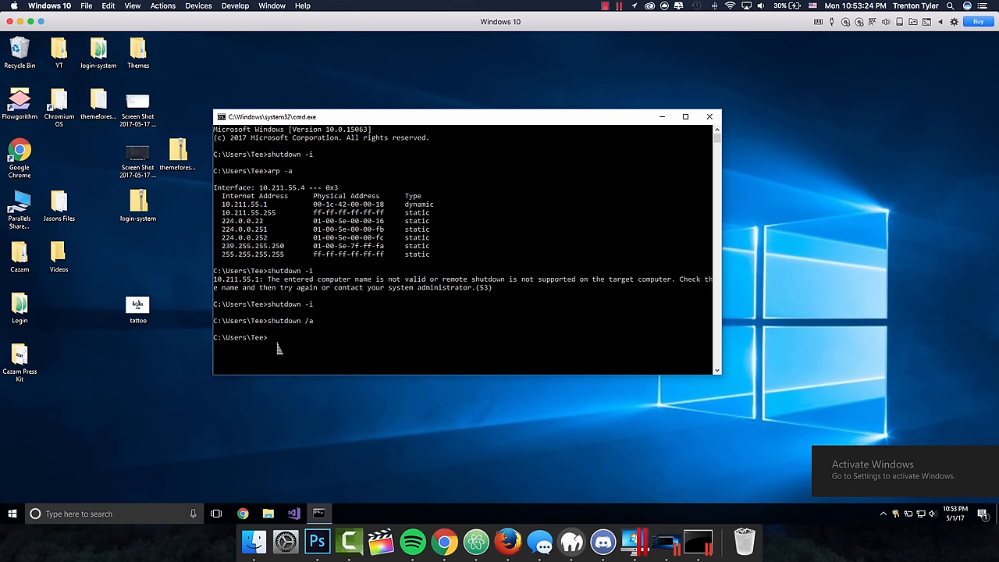
mouse_move(529, 340)
text(shutdown -i)
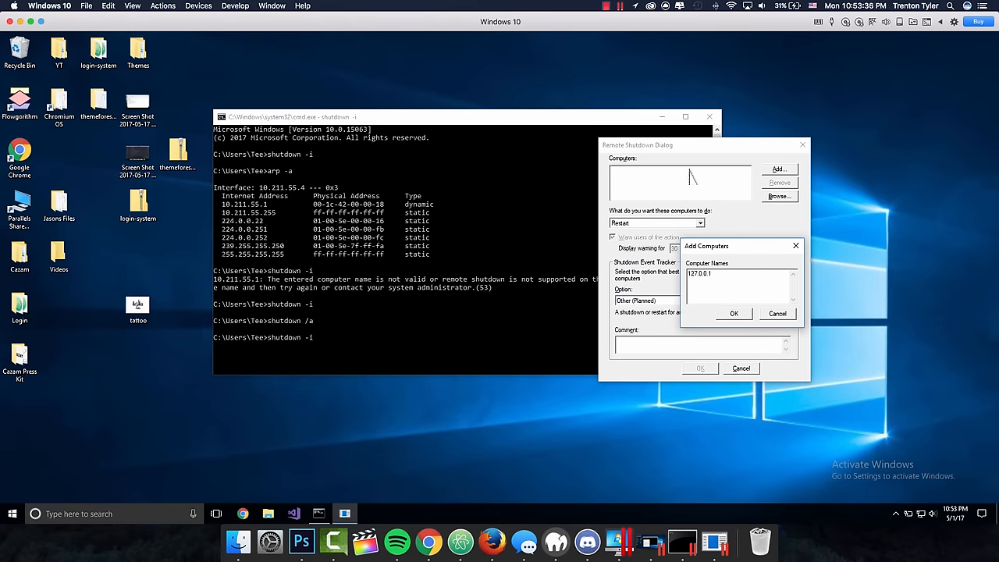
- Add 127.0.0.1, choose Shutdown with reason Other (Planned) and comment 'some random comment', and send it
click(734, 312)
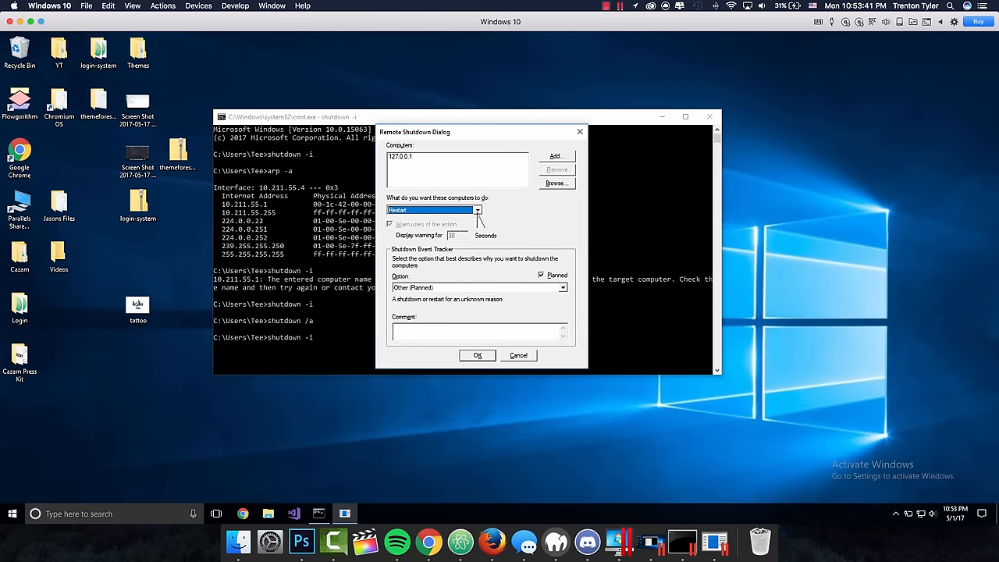
mouse_move(414, 304)
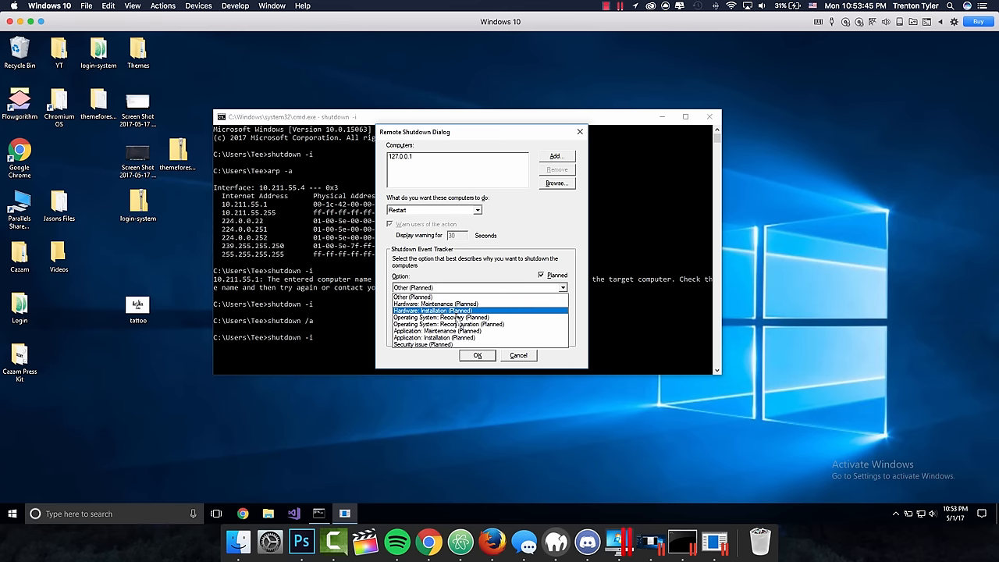
click(434, 311)
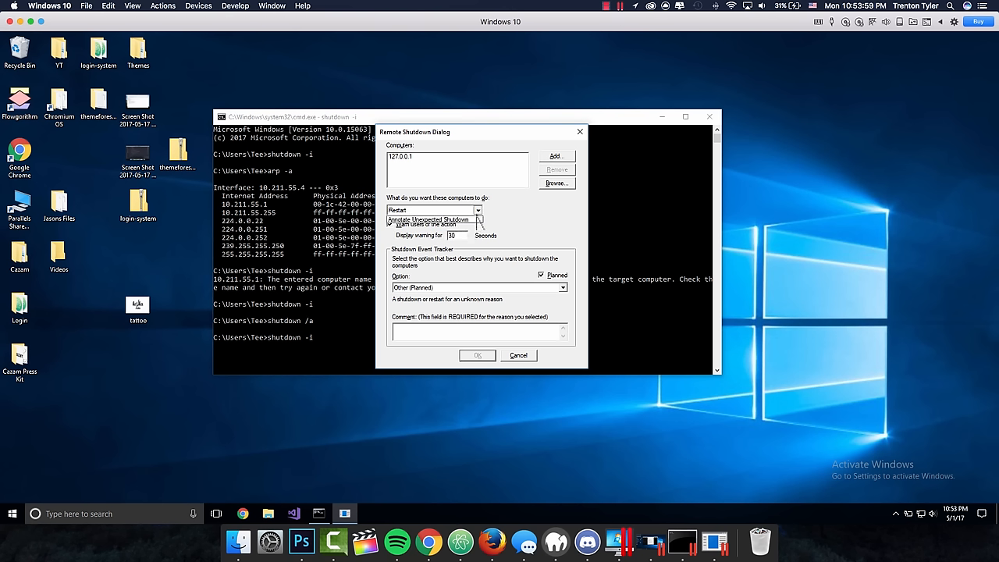
click(434, 209)
text(60)
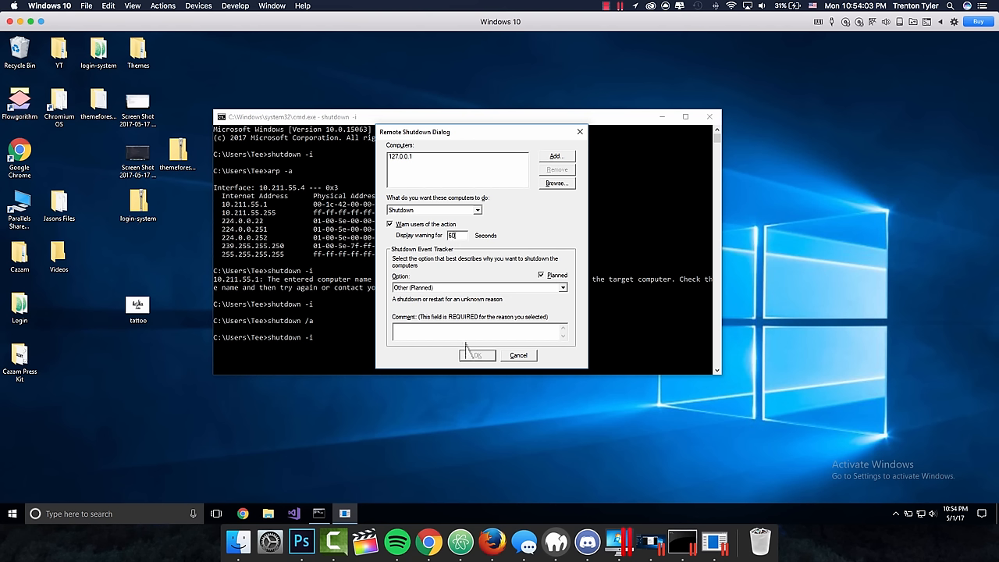
text(s)
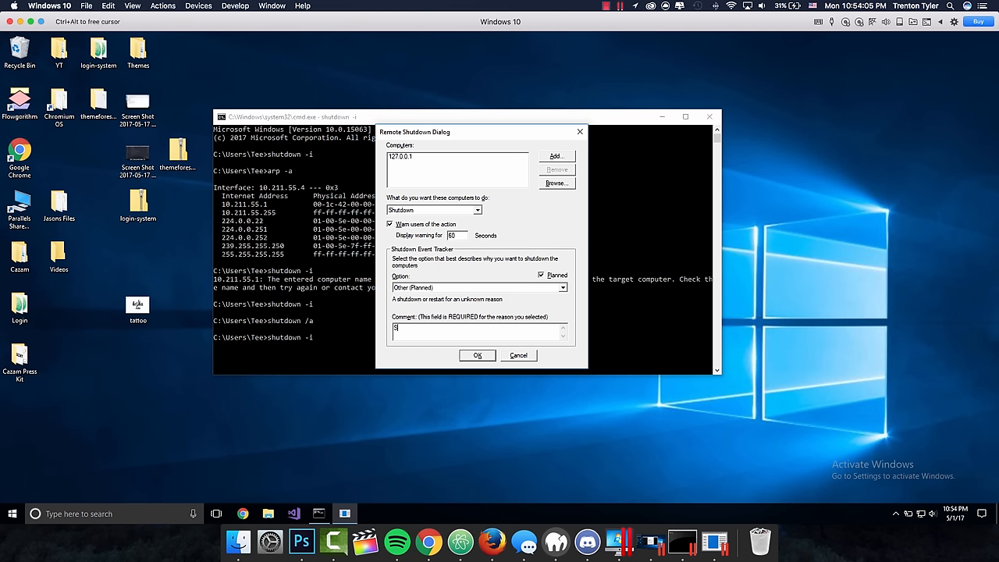
text(ome random comment)
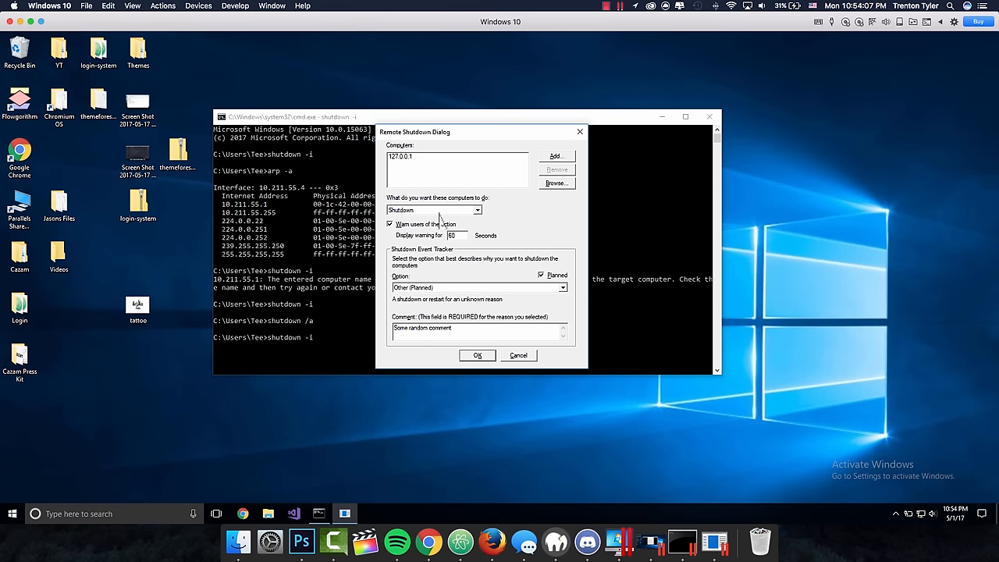
click(477, 356)
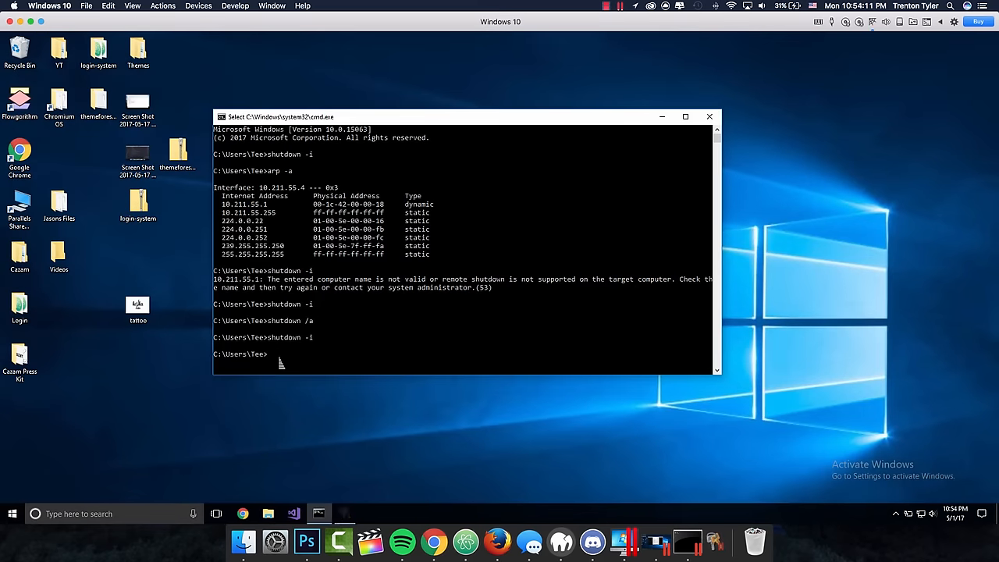
- Cancel the pending shutdown with shutdown /a
text(shutdown /a)
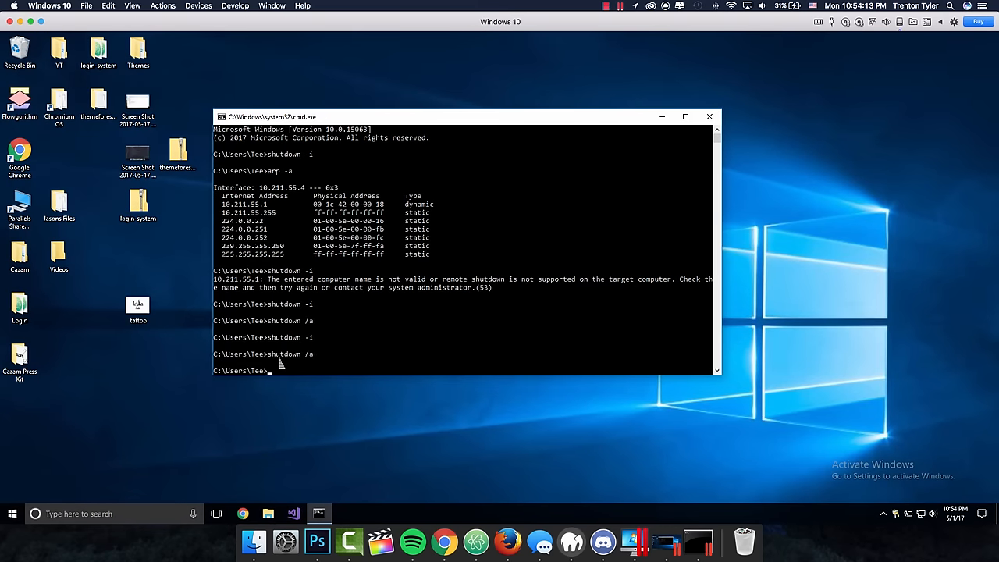